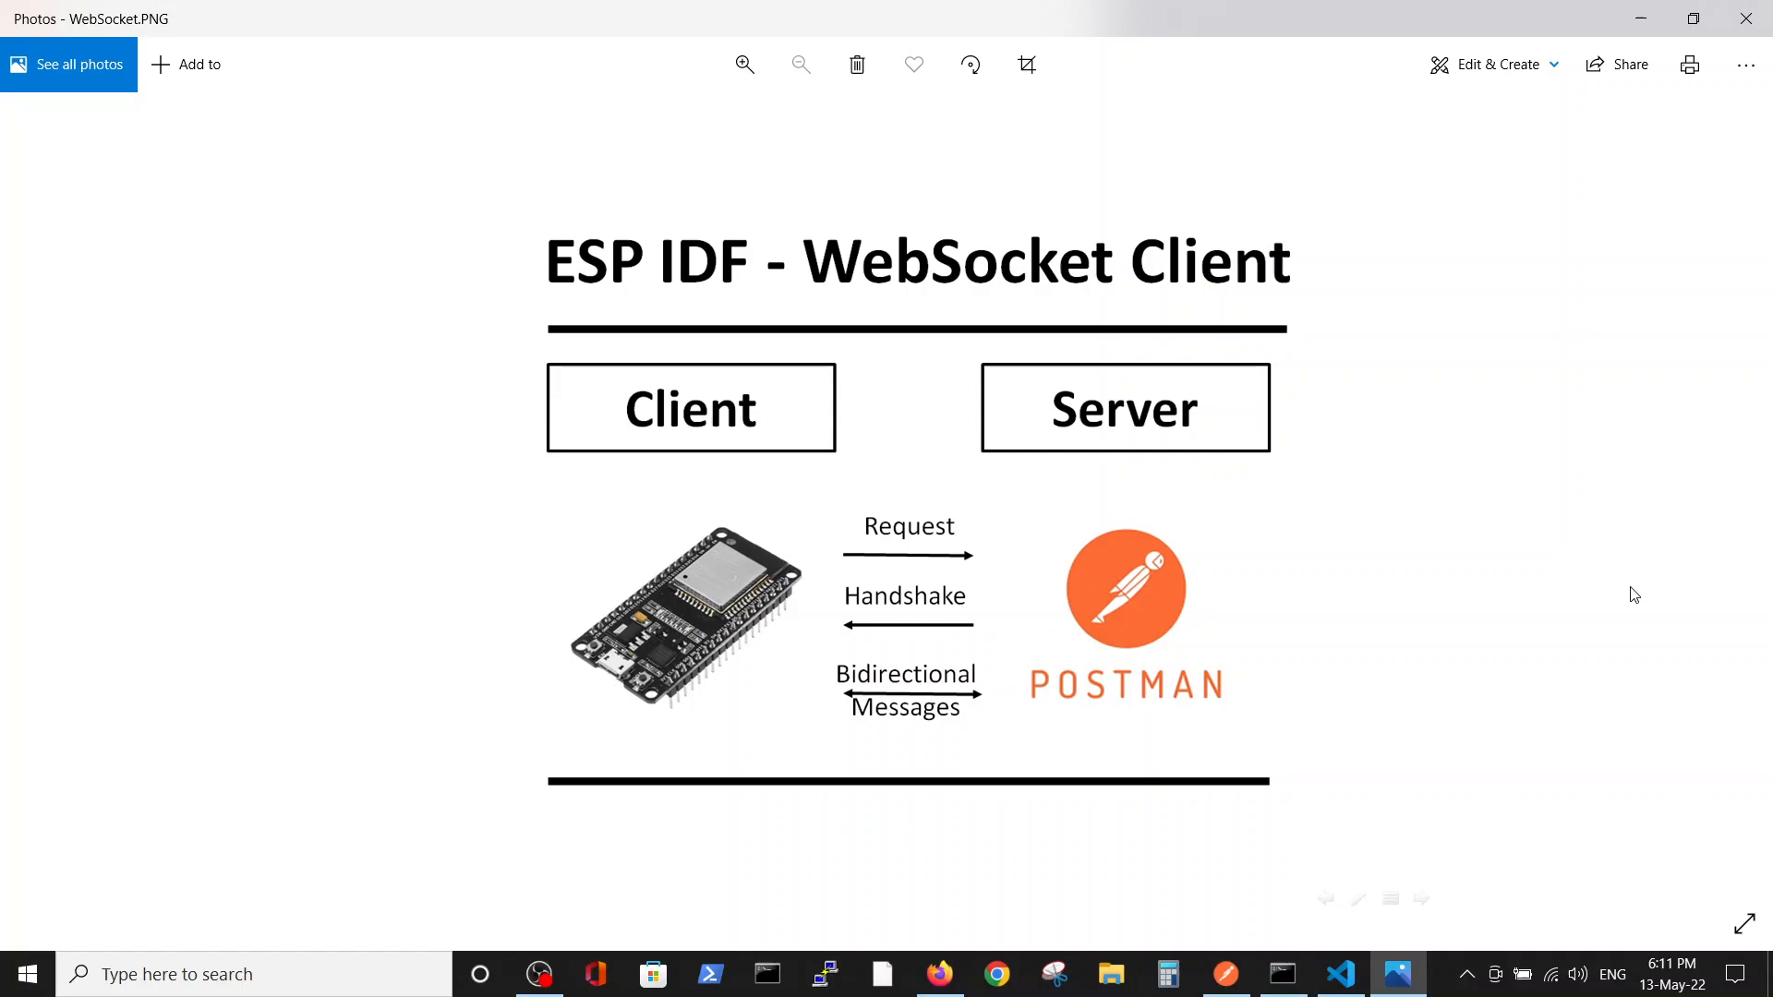
mouse_move(1323, 790)
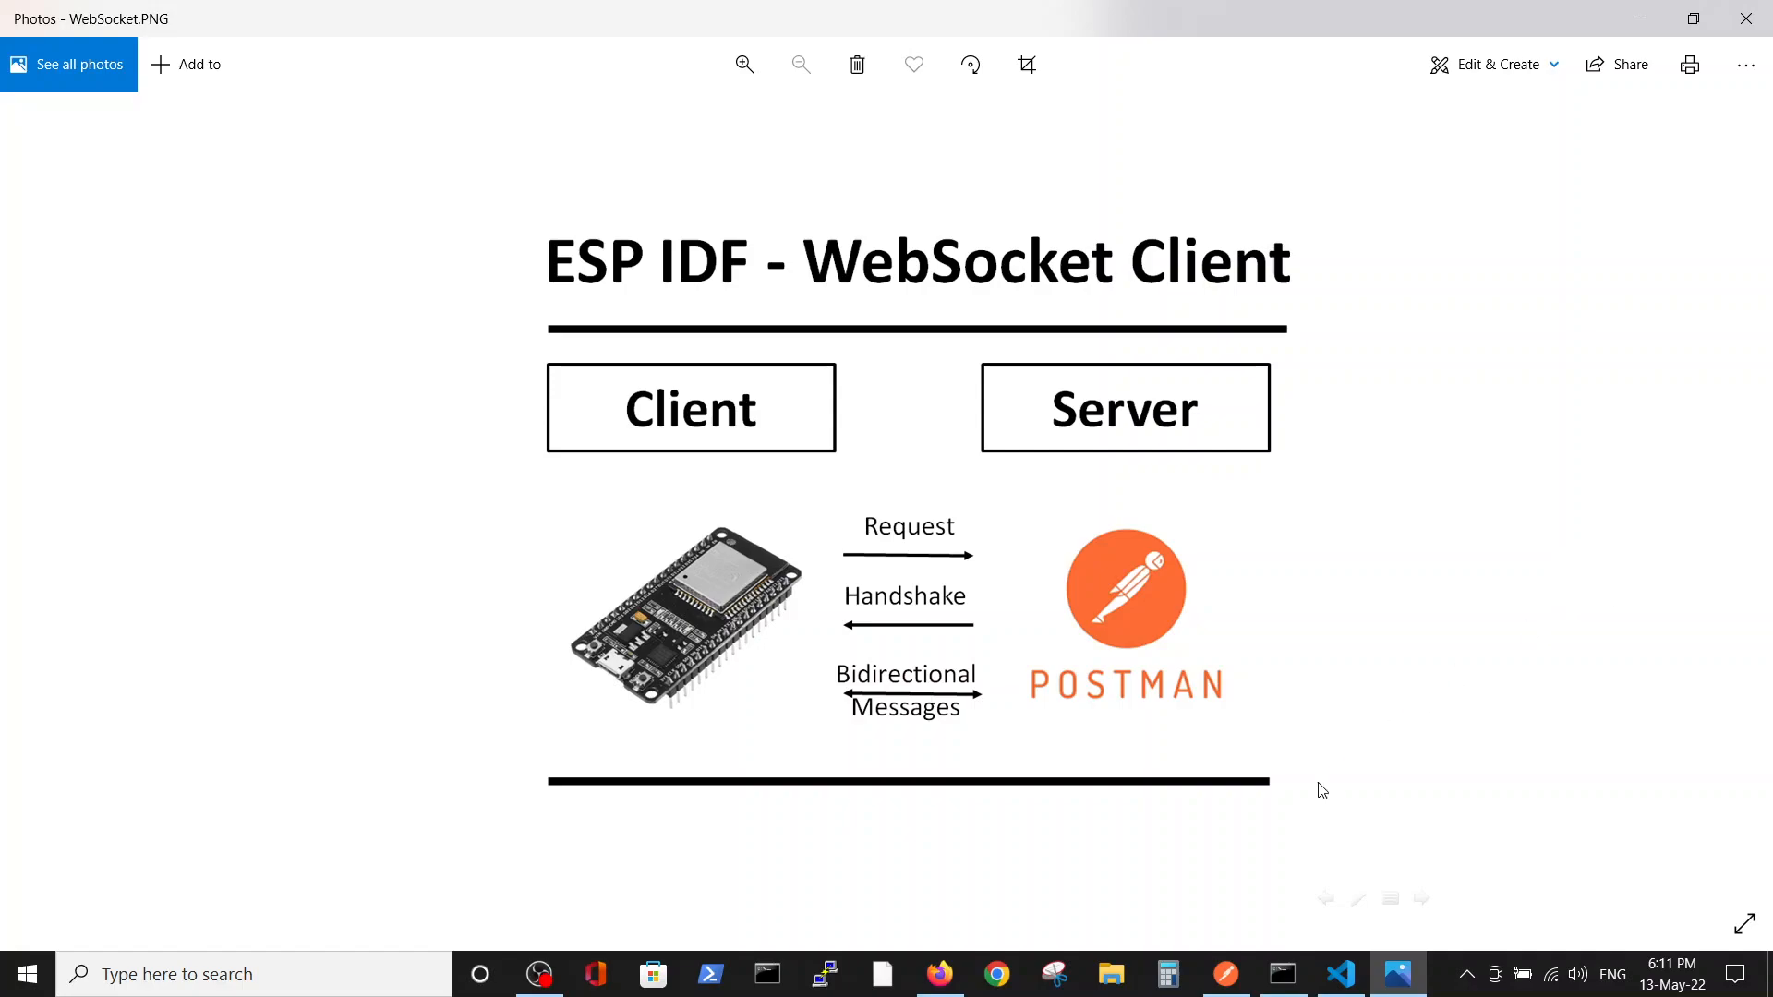
mouse_move(1227, 973)
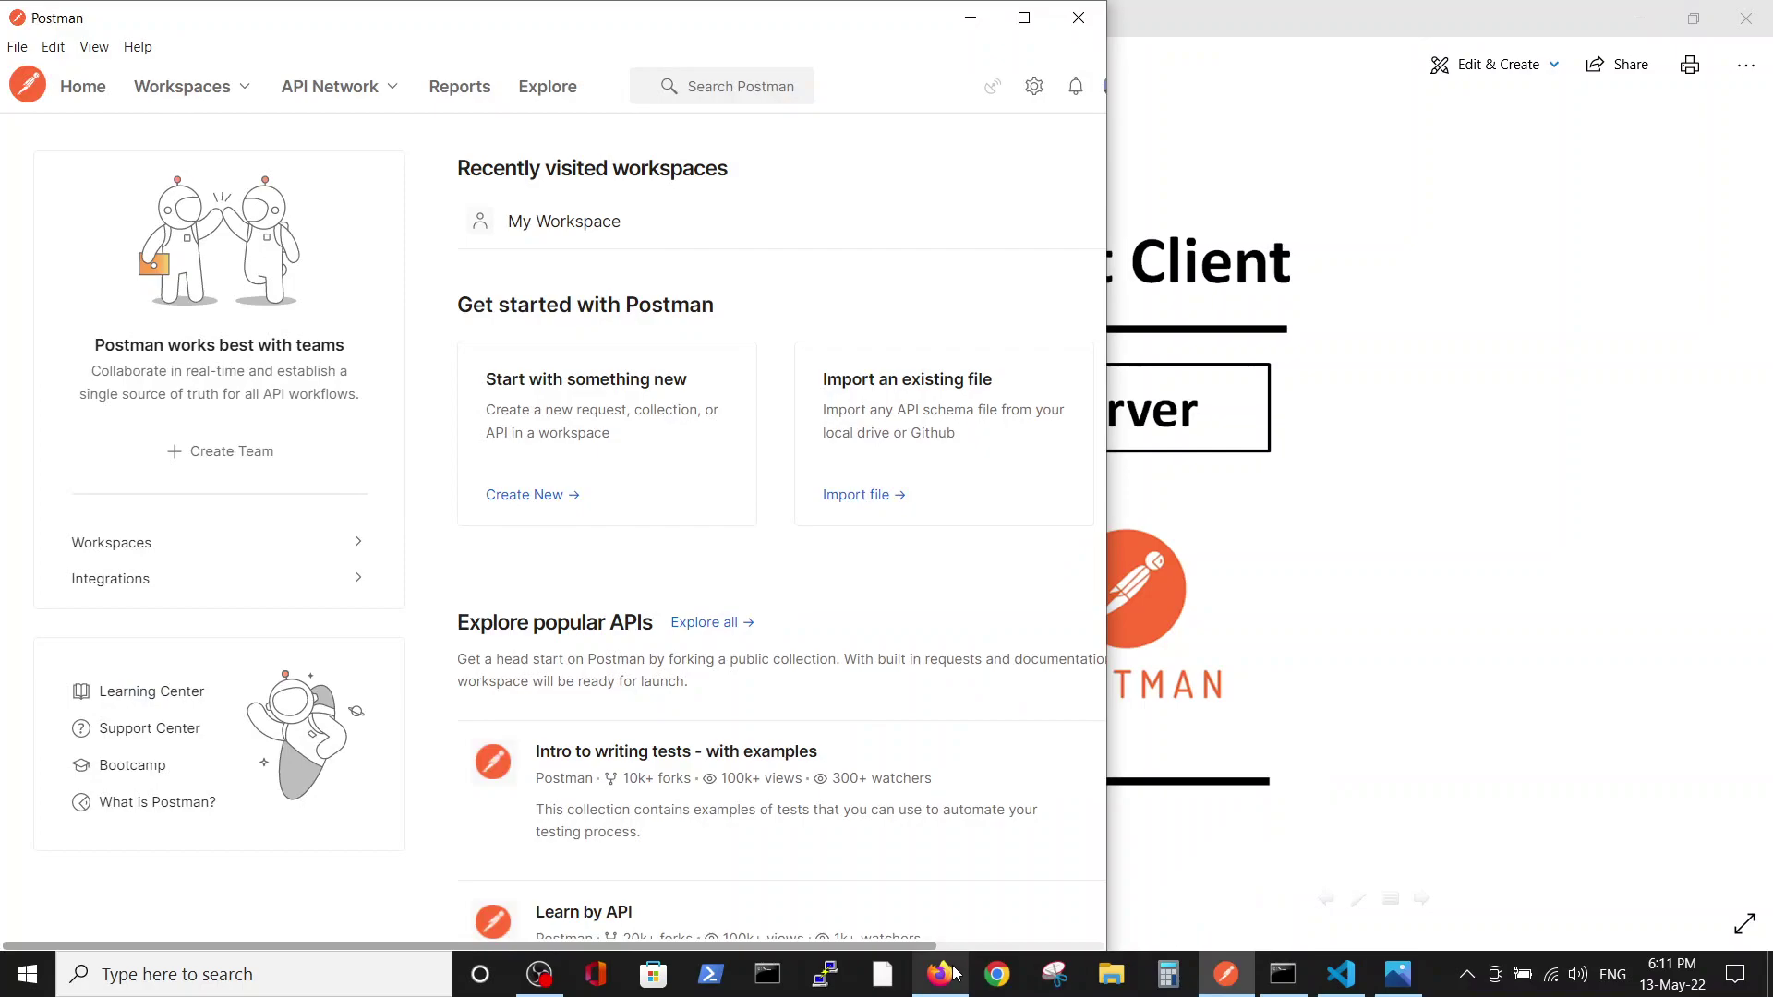
mouse_move(940, 974)
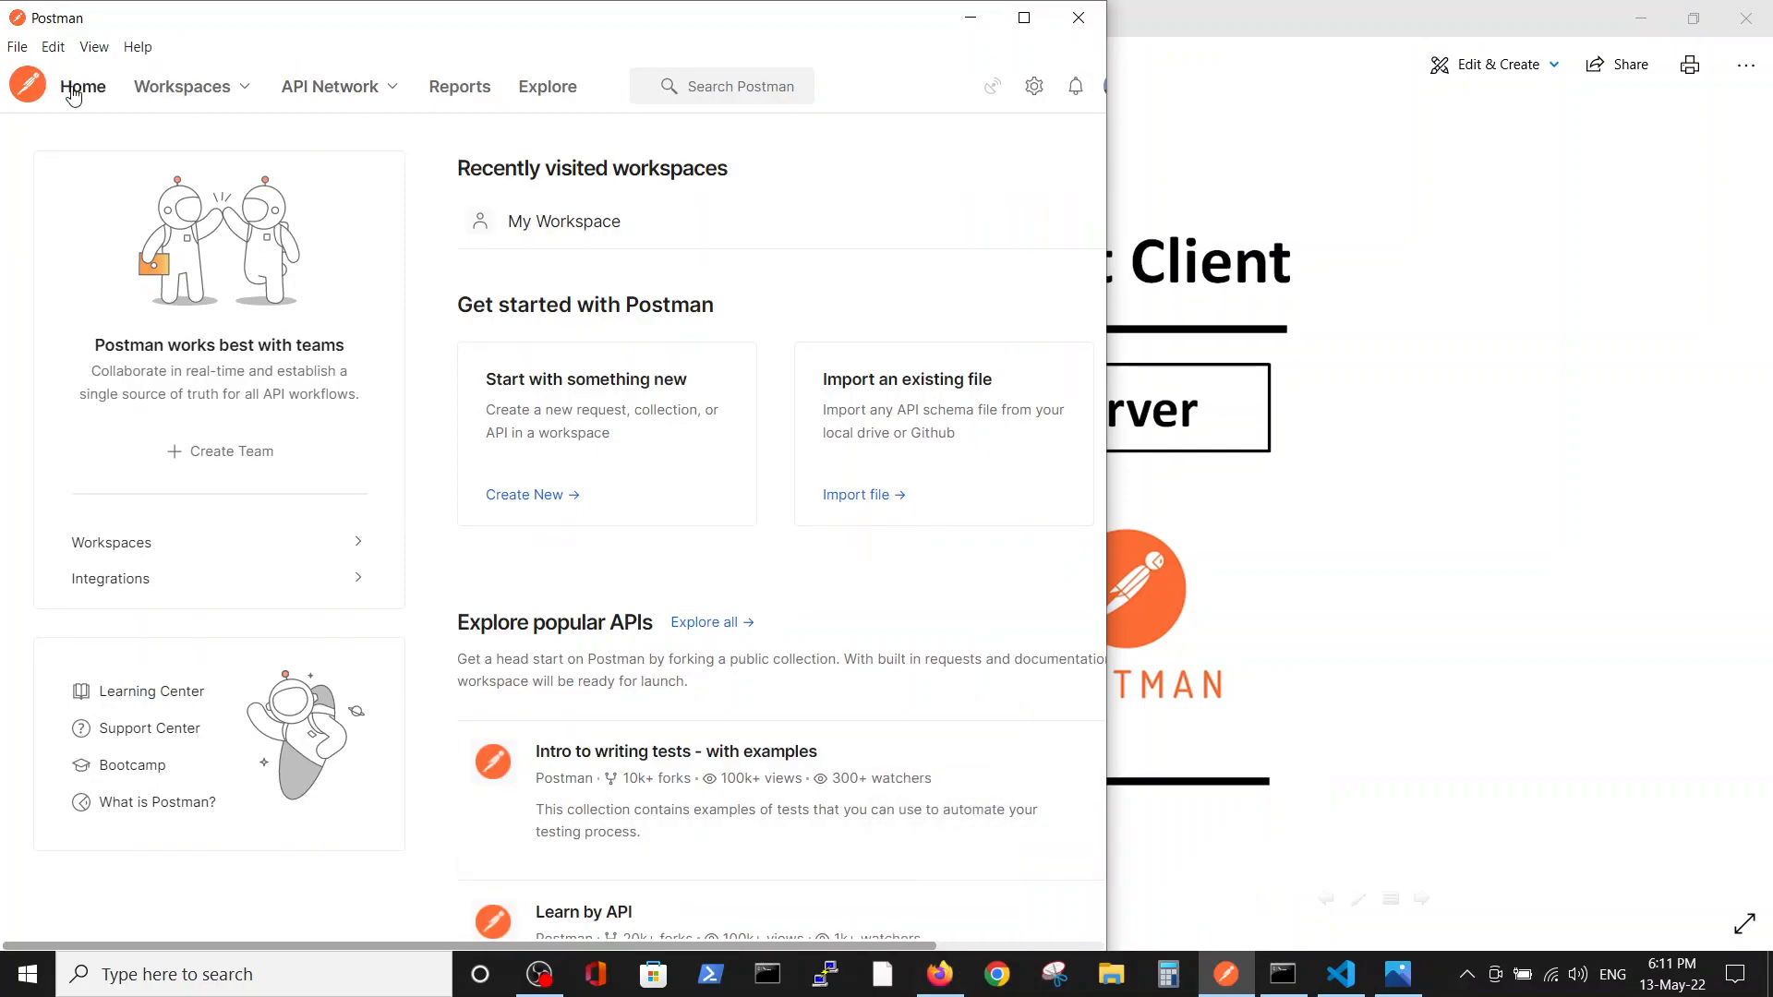
mouse_move(474, 800)
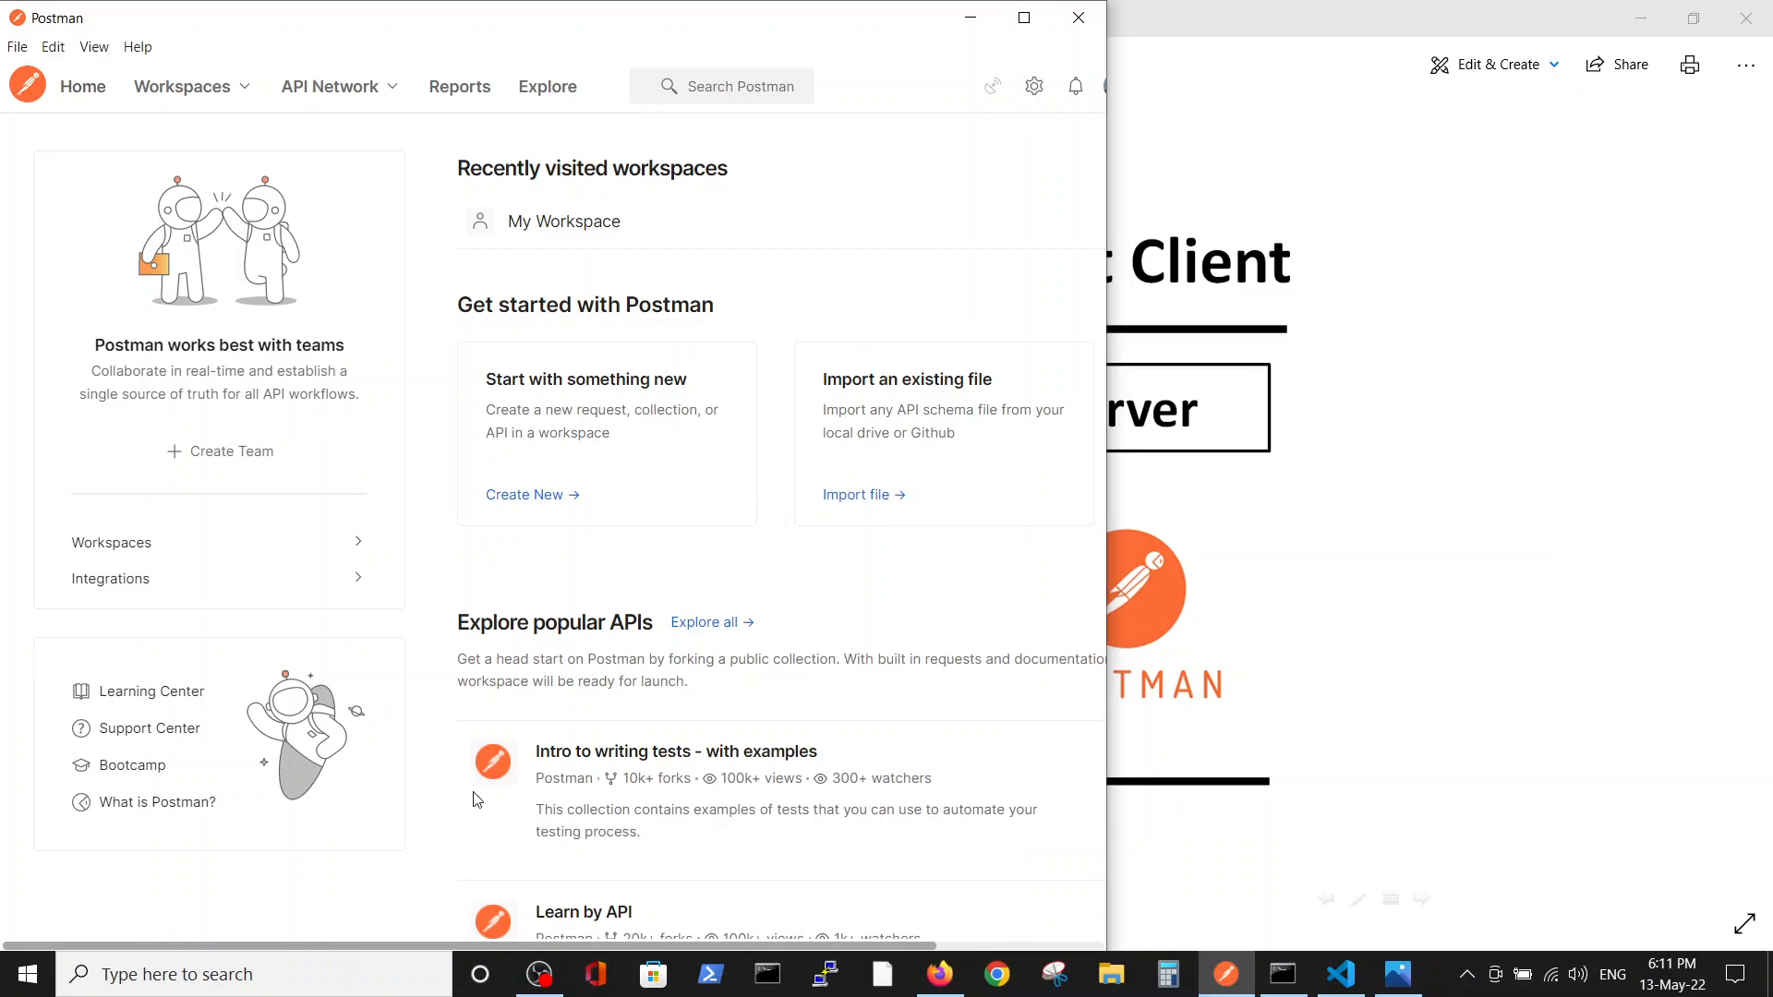
mouse_move(510, 505)
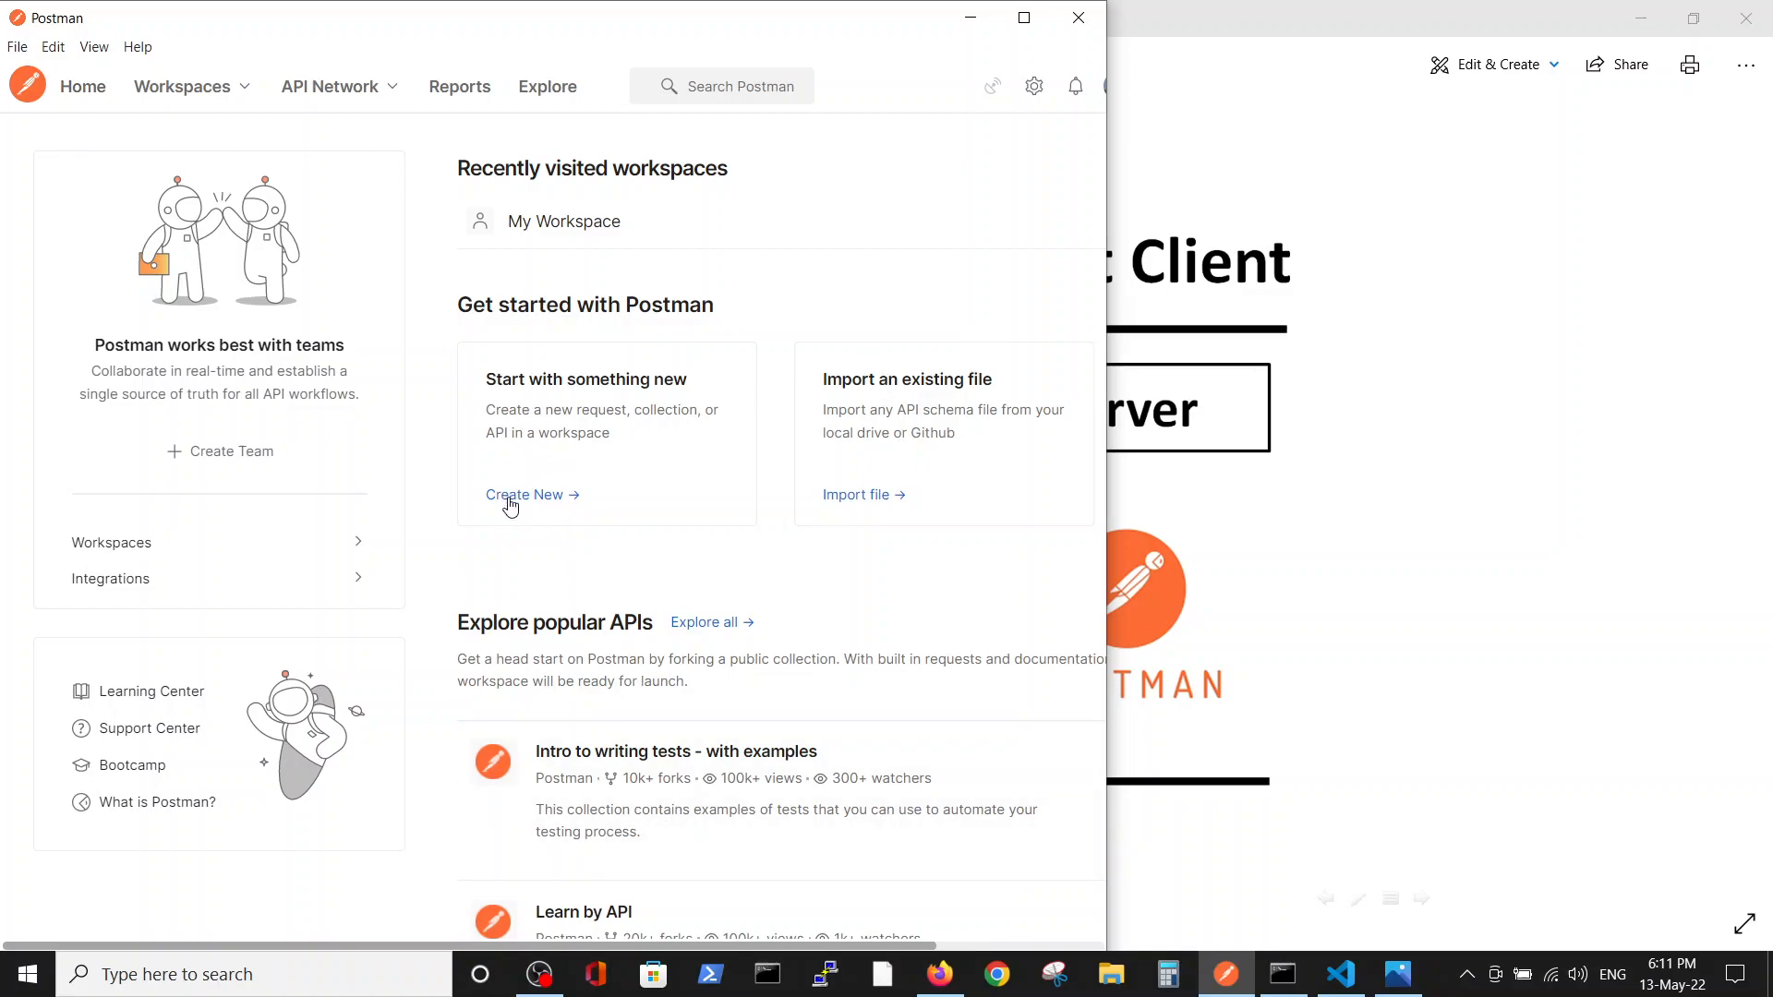
mouse_move(695, 387)
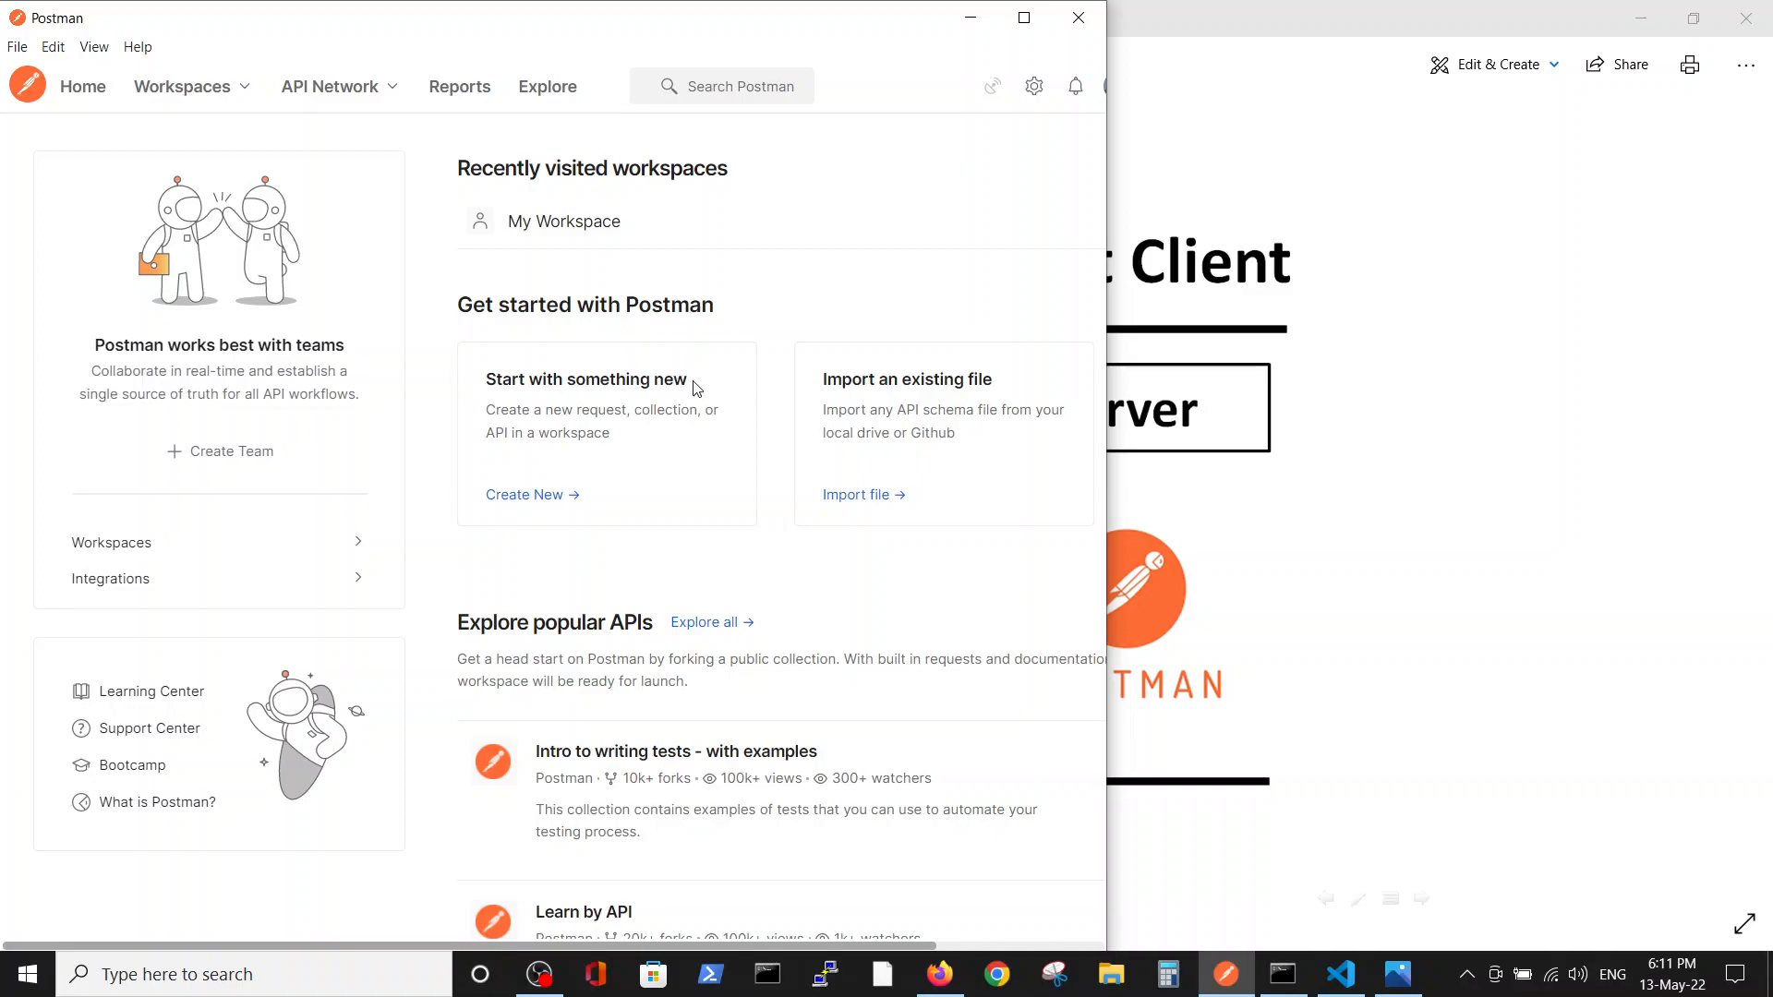
mouse_move(686, 328)
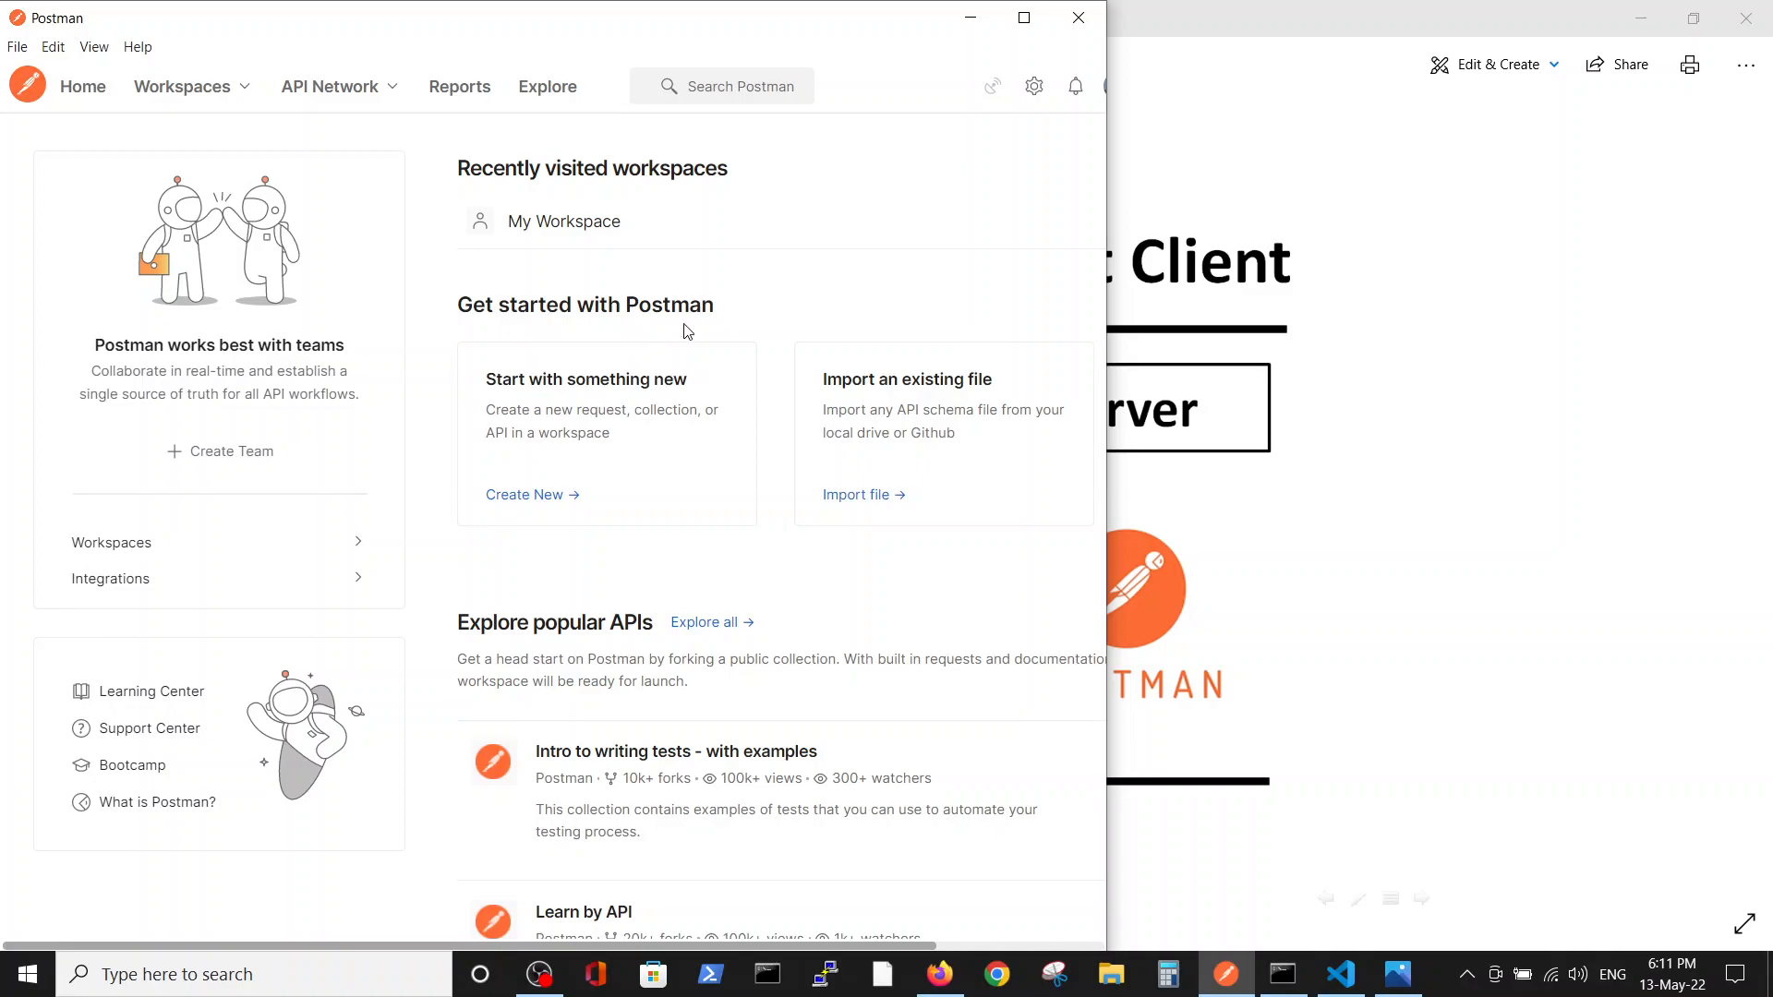
mouse_move(523, 494)
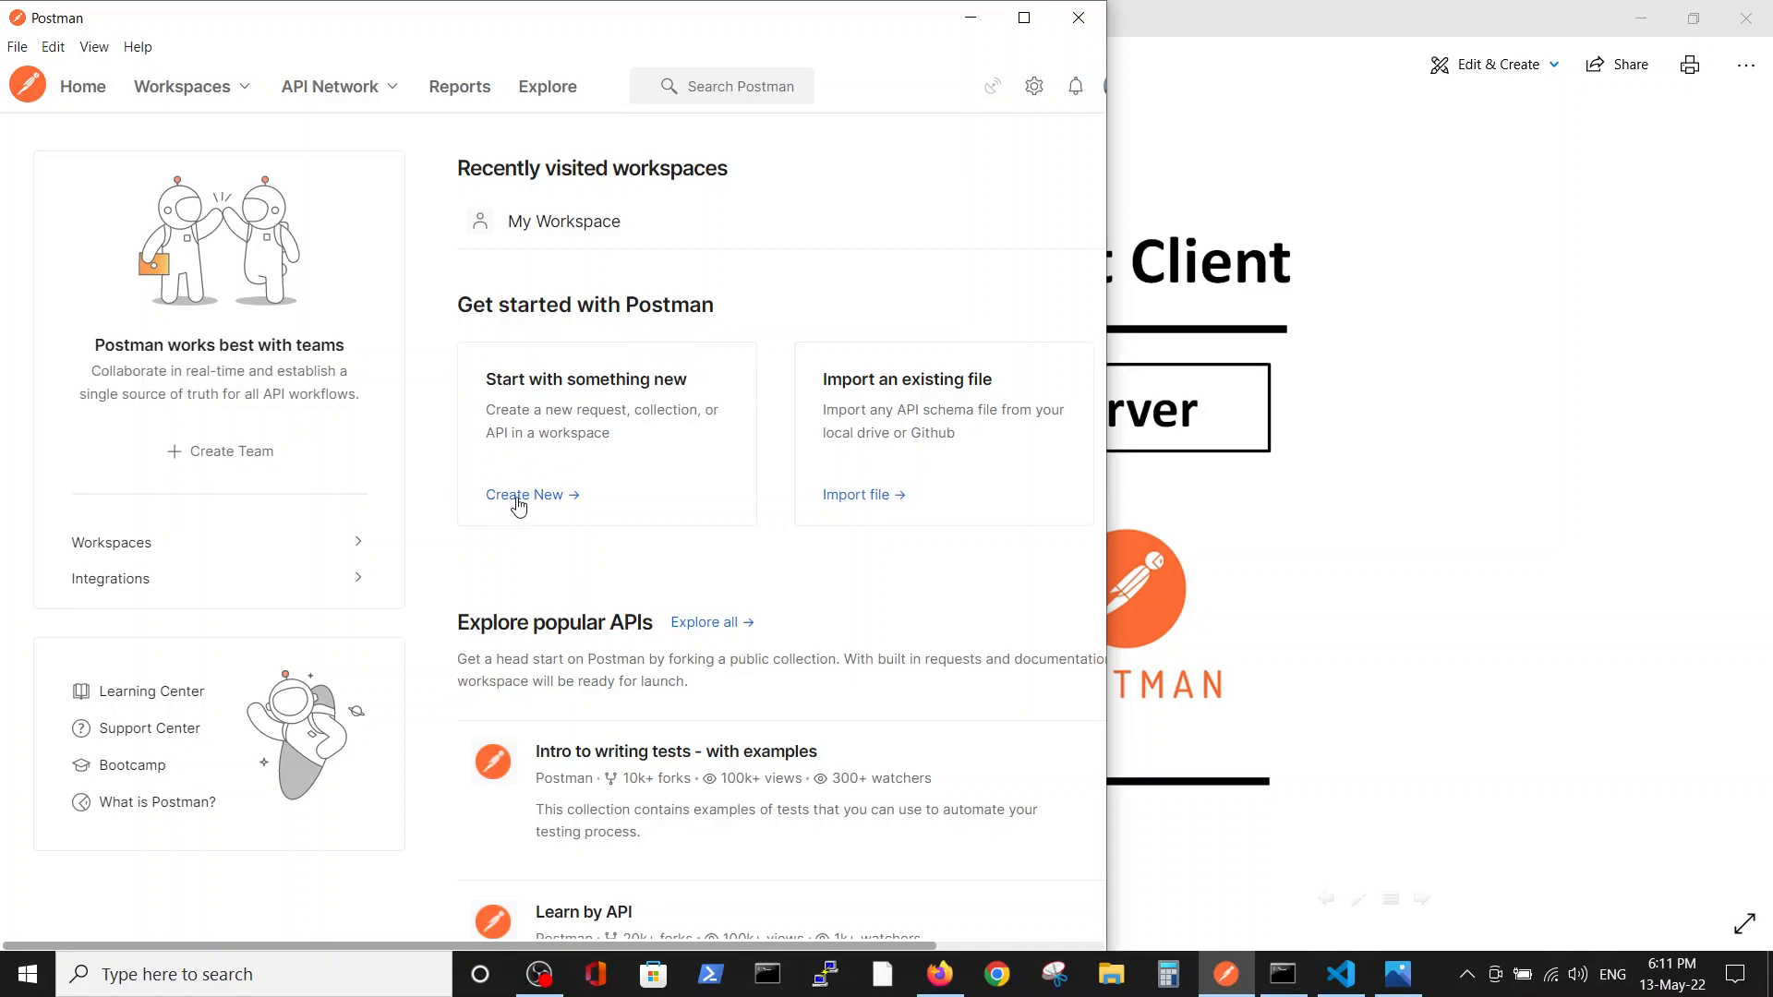
mouse_move(535, 513)
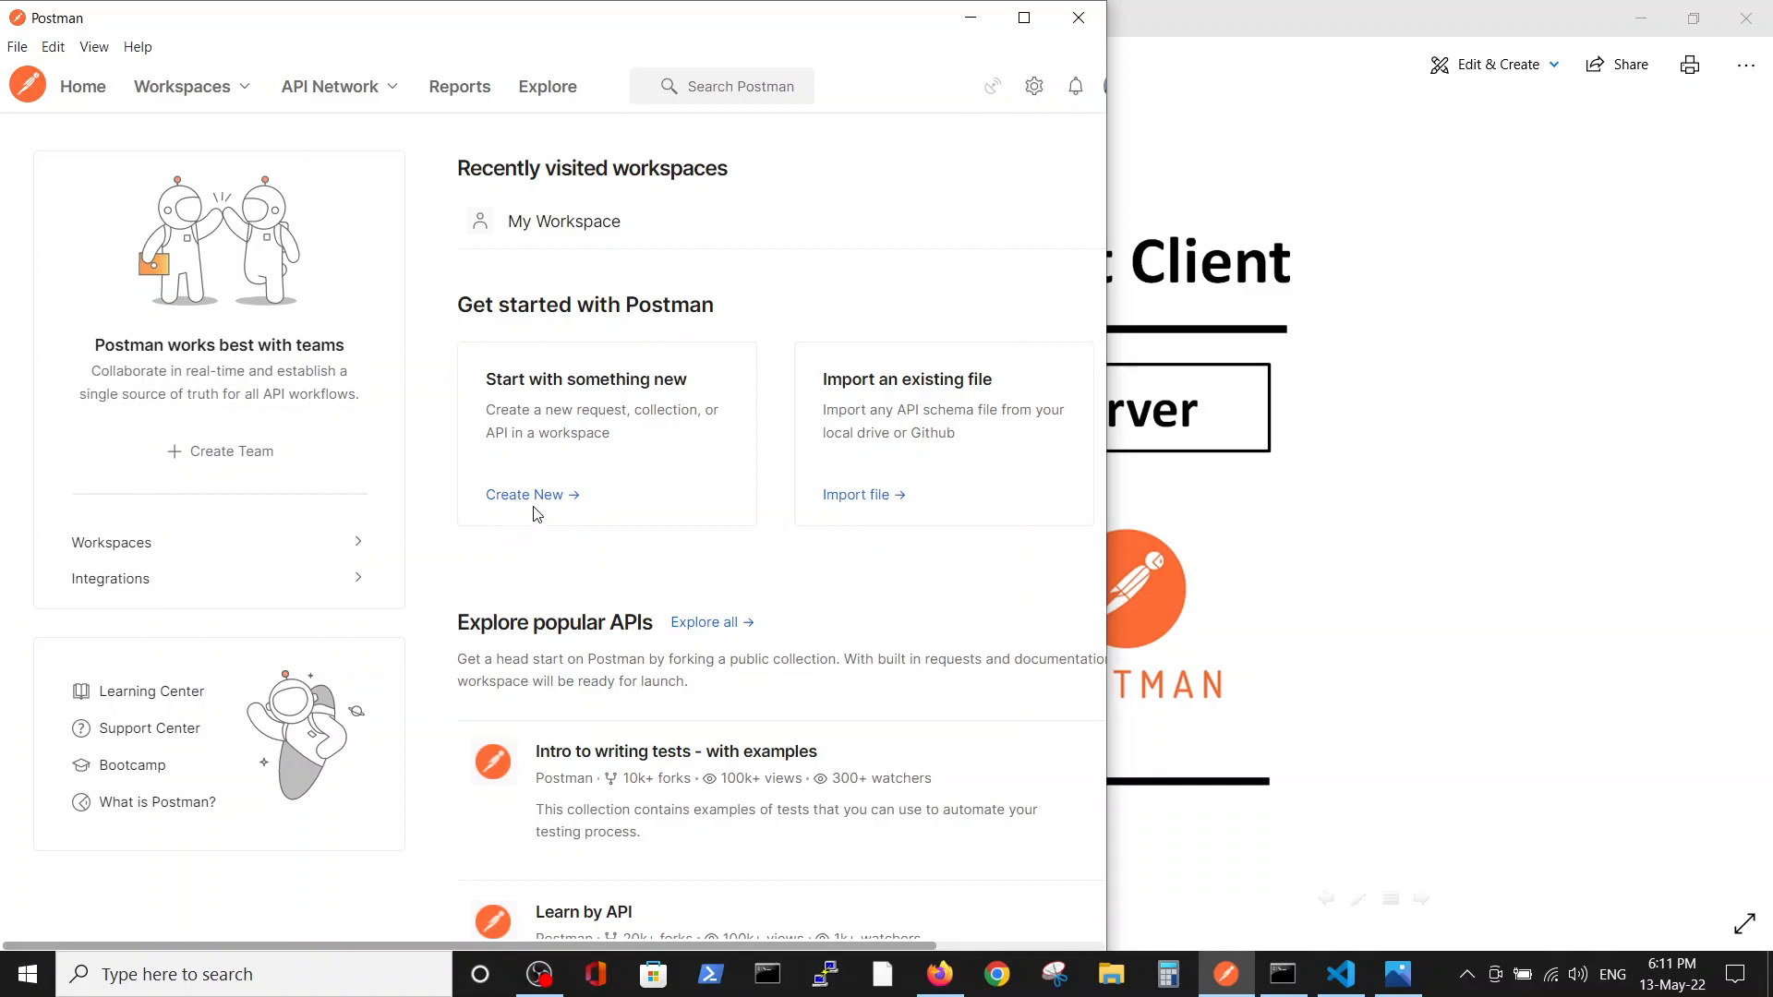
Create a new WebSocket Request from the Create New building blocks
left_click(525, 494)
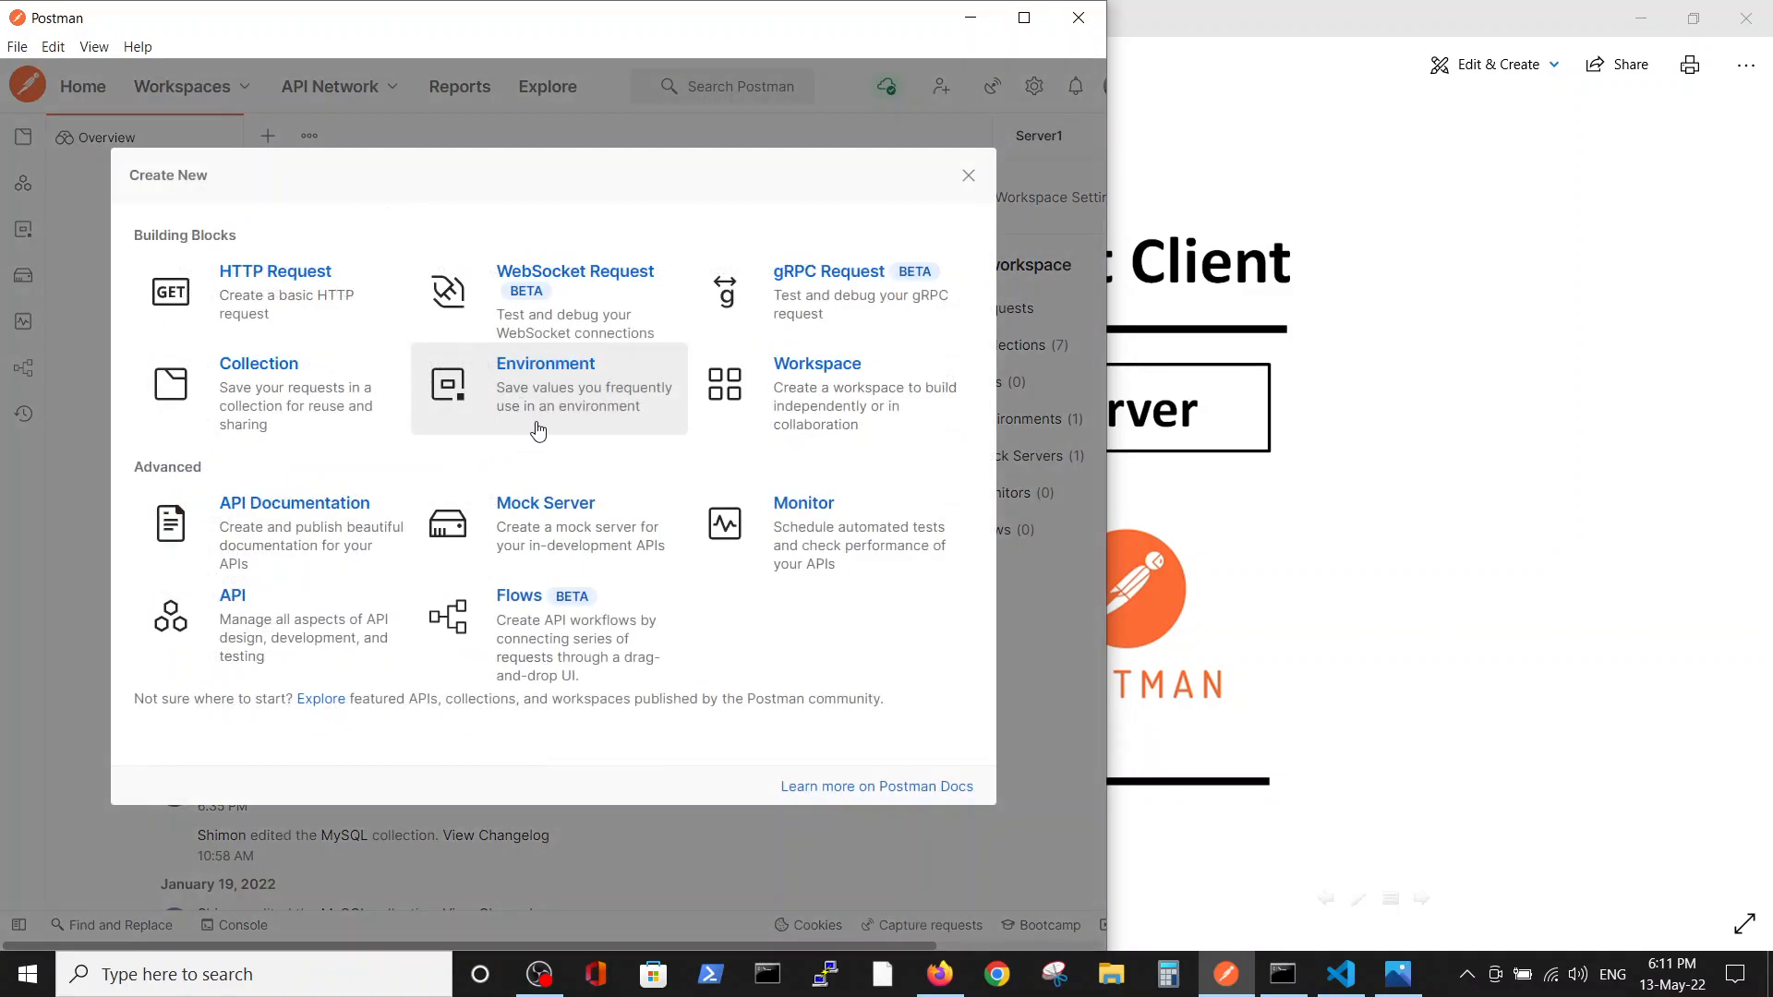
mouse_move(529, 339)
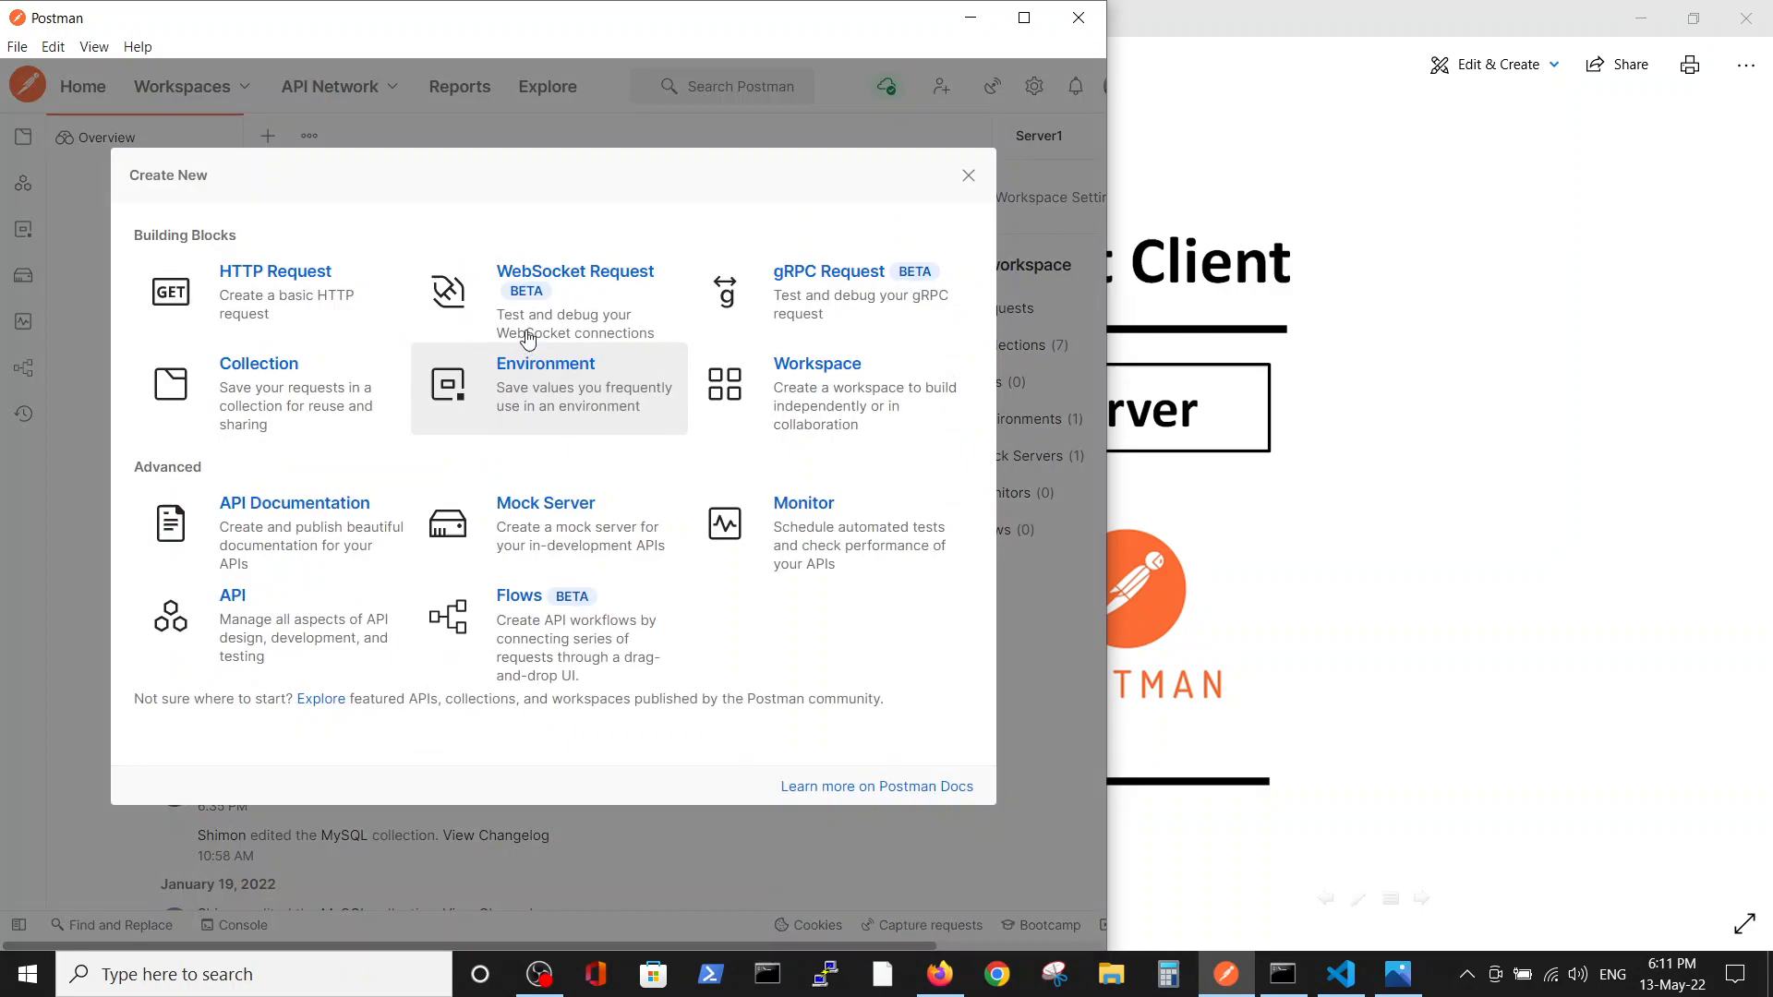
mouse_move(565, 279)
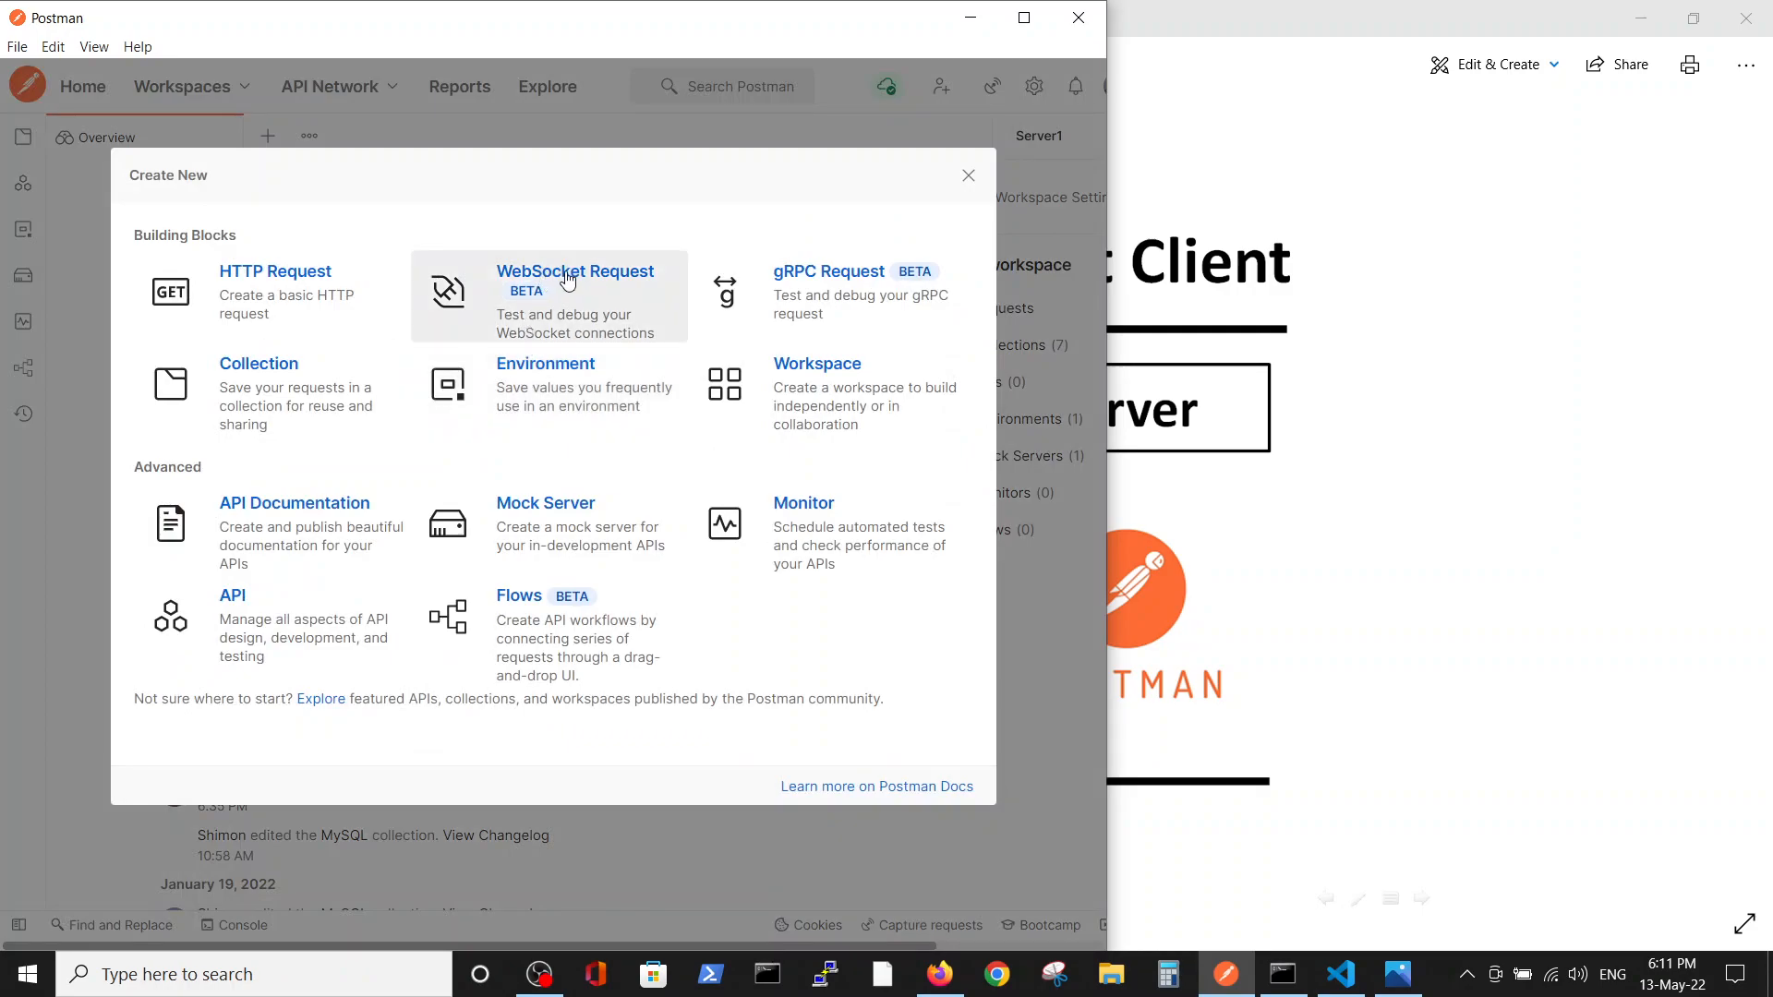
left_click(574, 271)
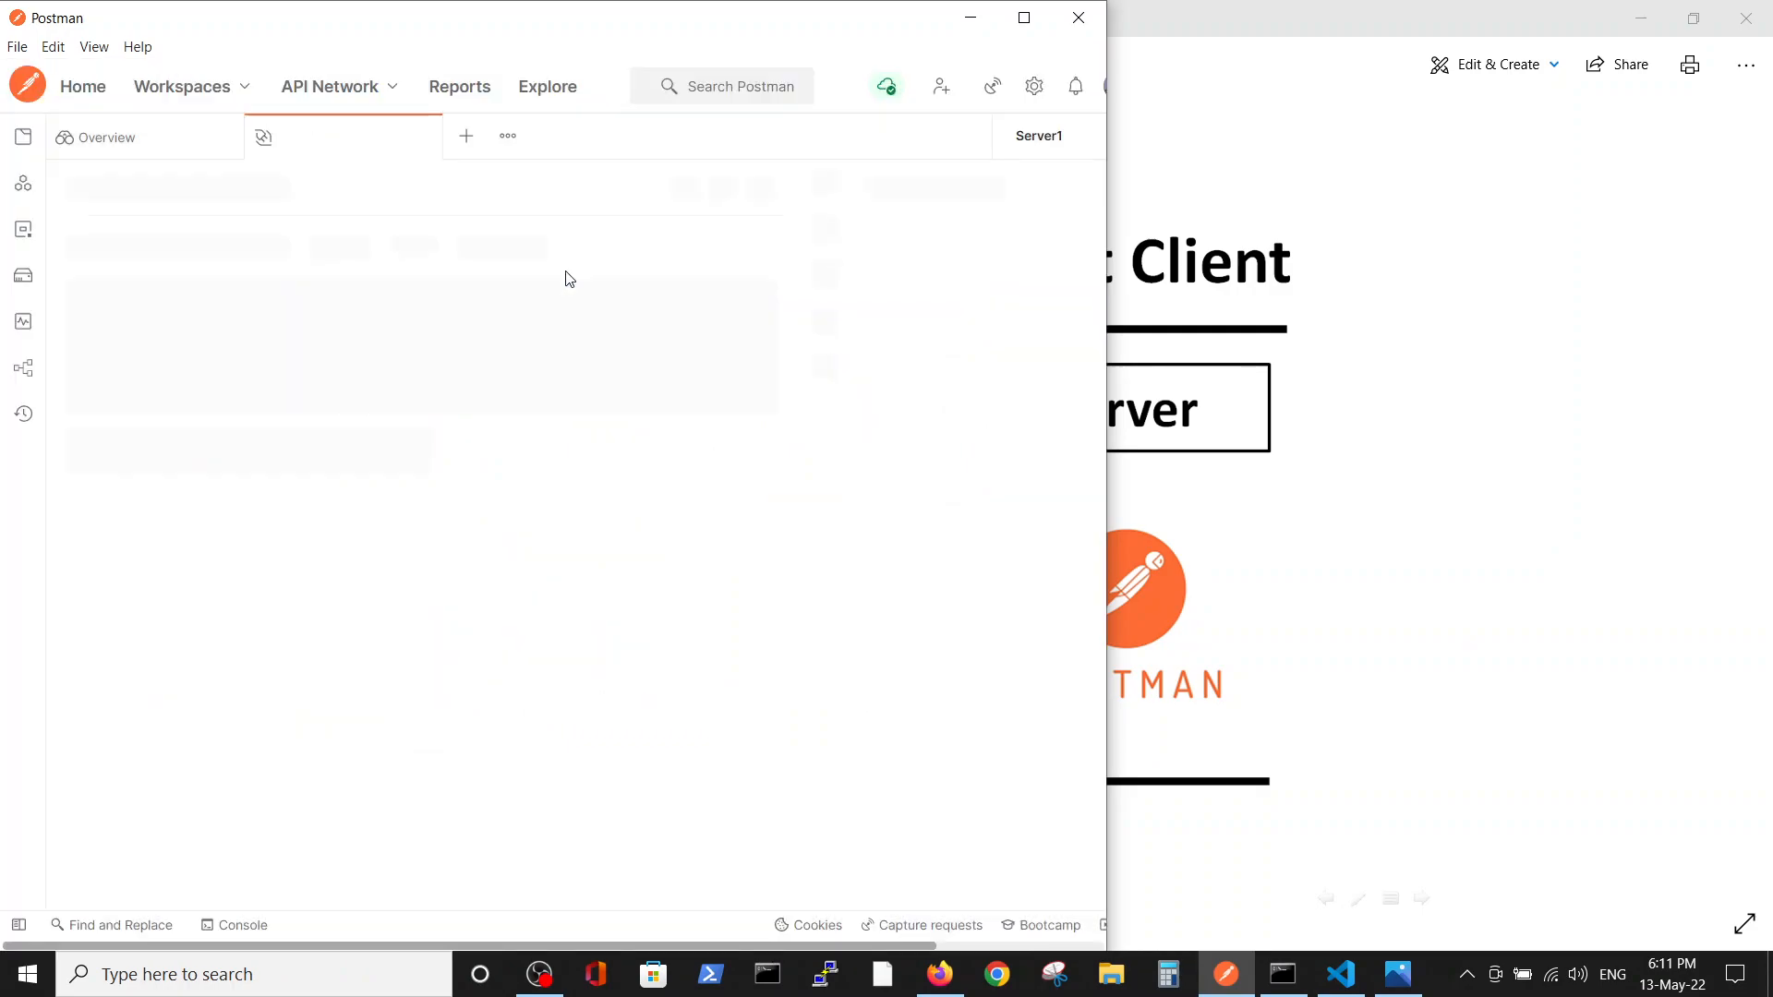
Enter ws://ws-postman.eu-gb.mybluemix.net/ws/echo as the WebSocket request URL
left_click(262, 136)
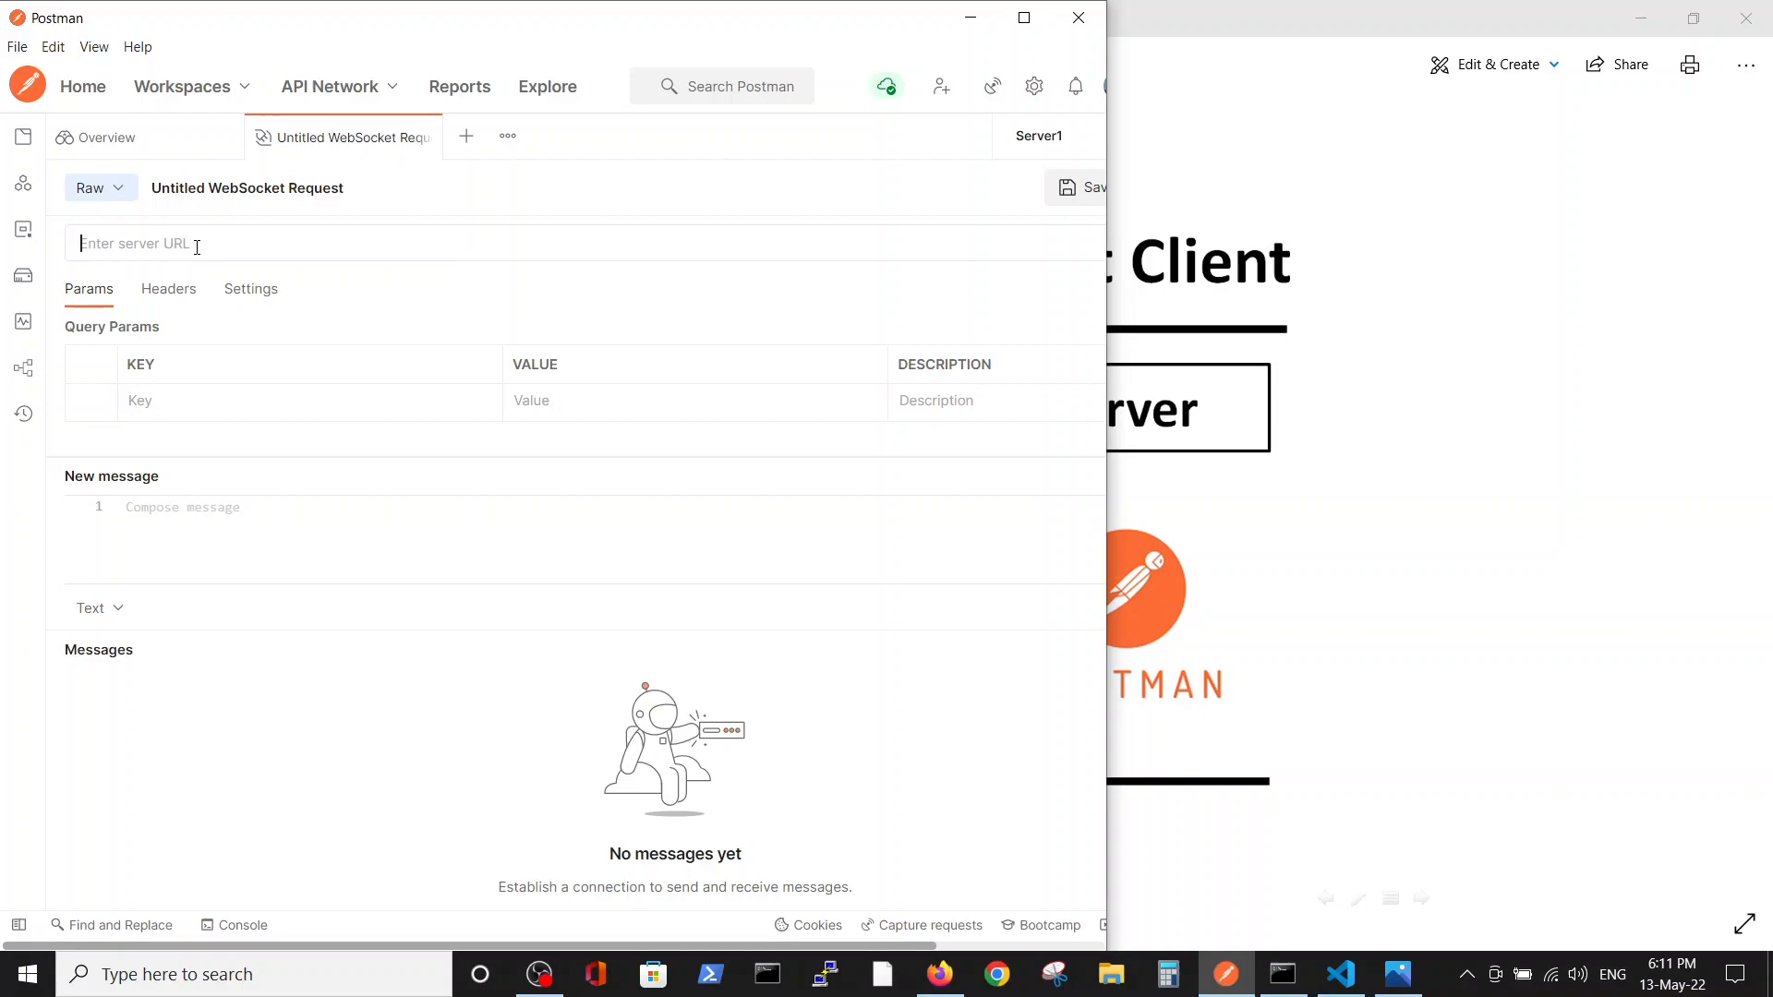
type("ws://ws-postman.eu-gb.mybluemix.net/ws/echo")
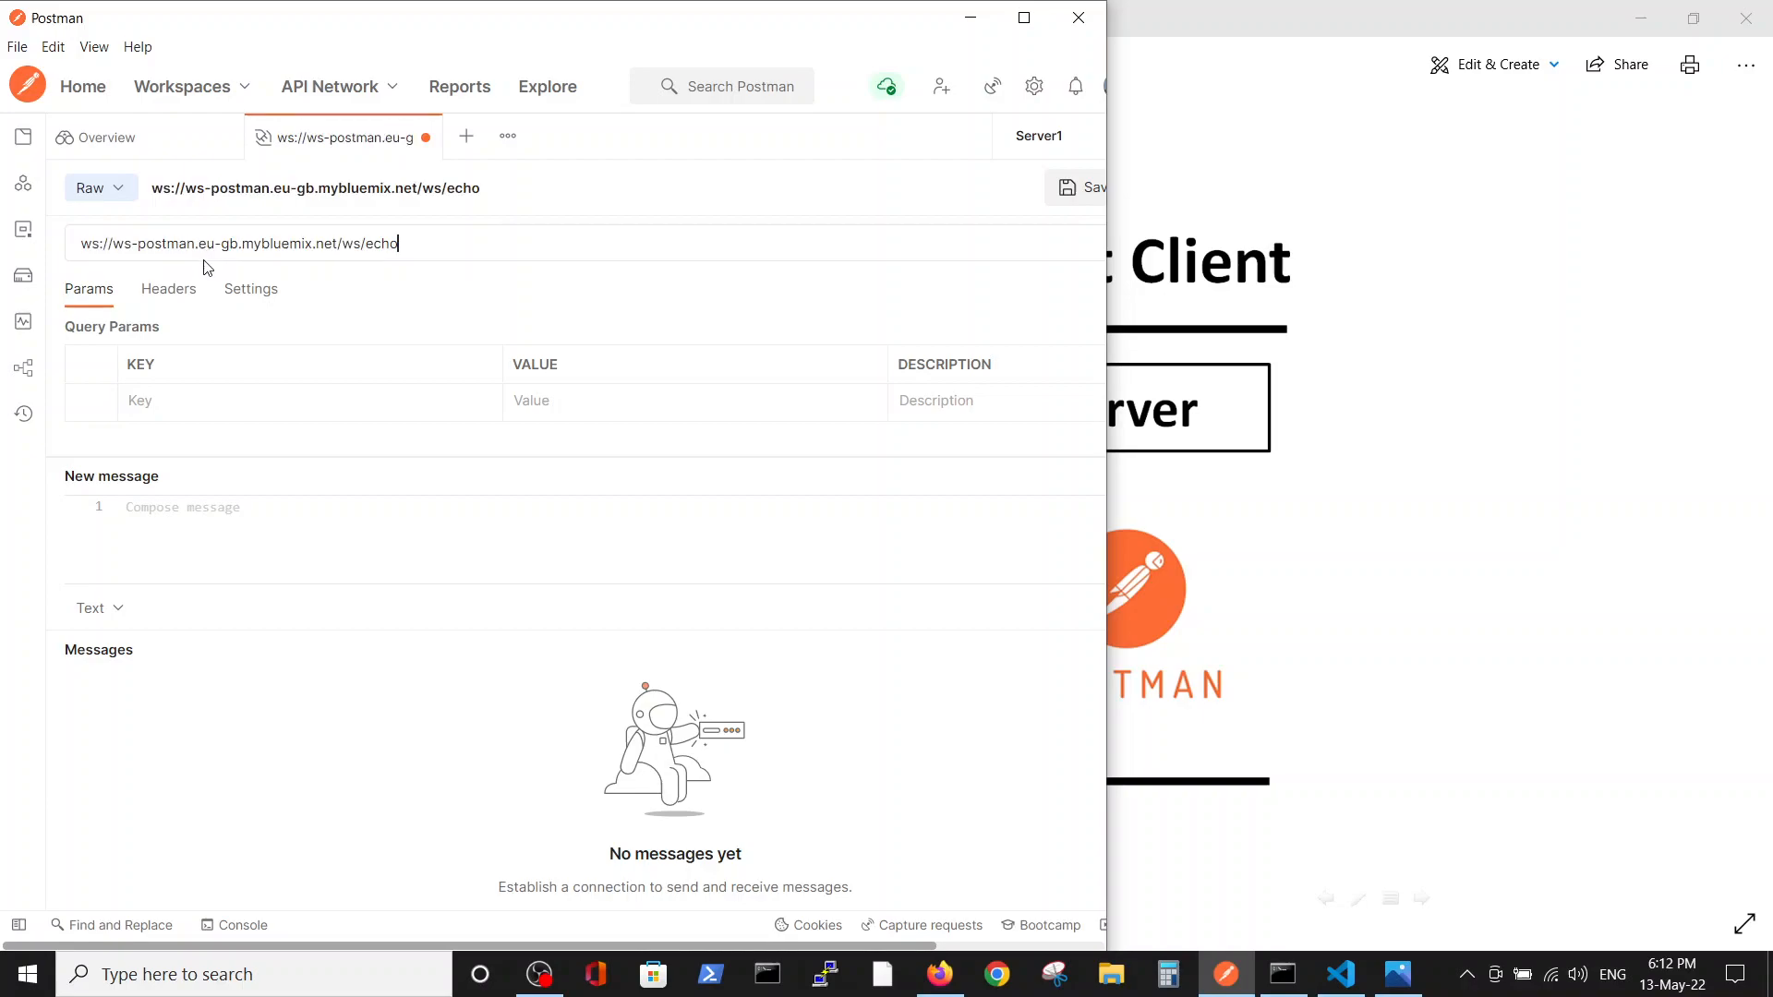
mouse_move(77, 257)
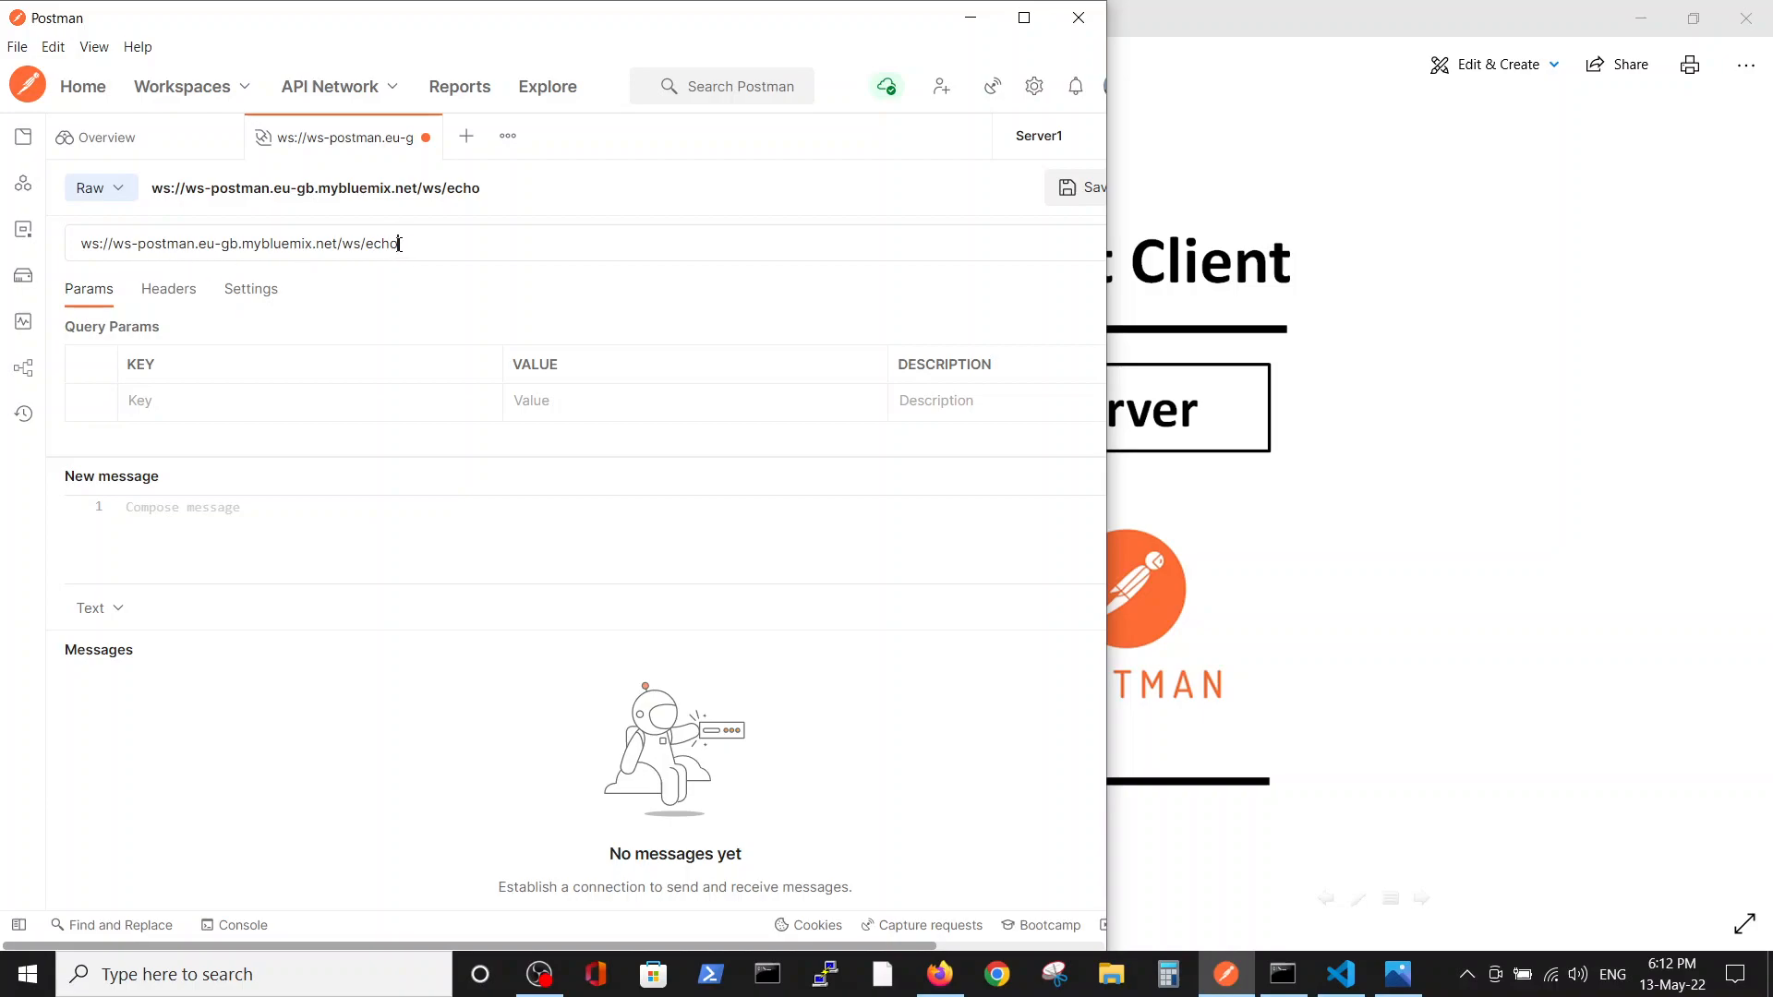
mouse_move(510, 628)
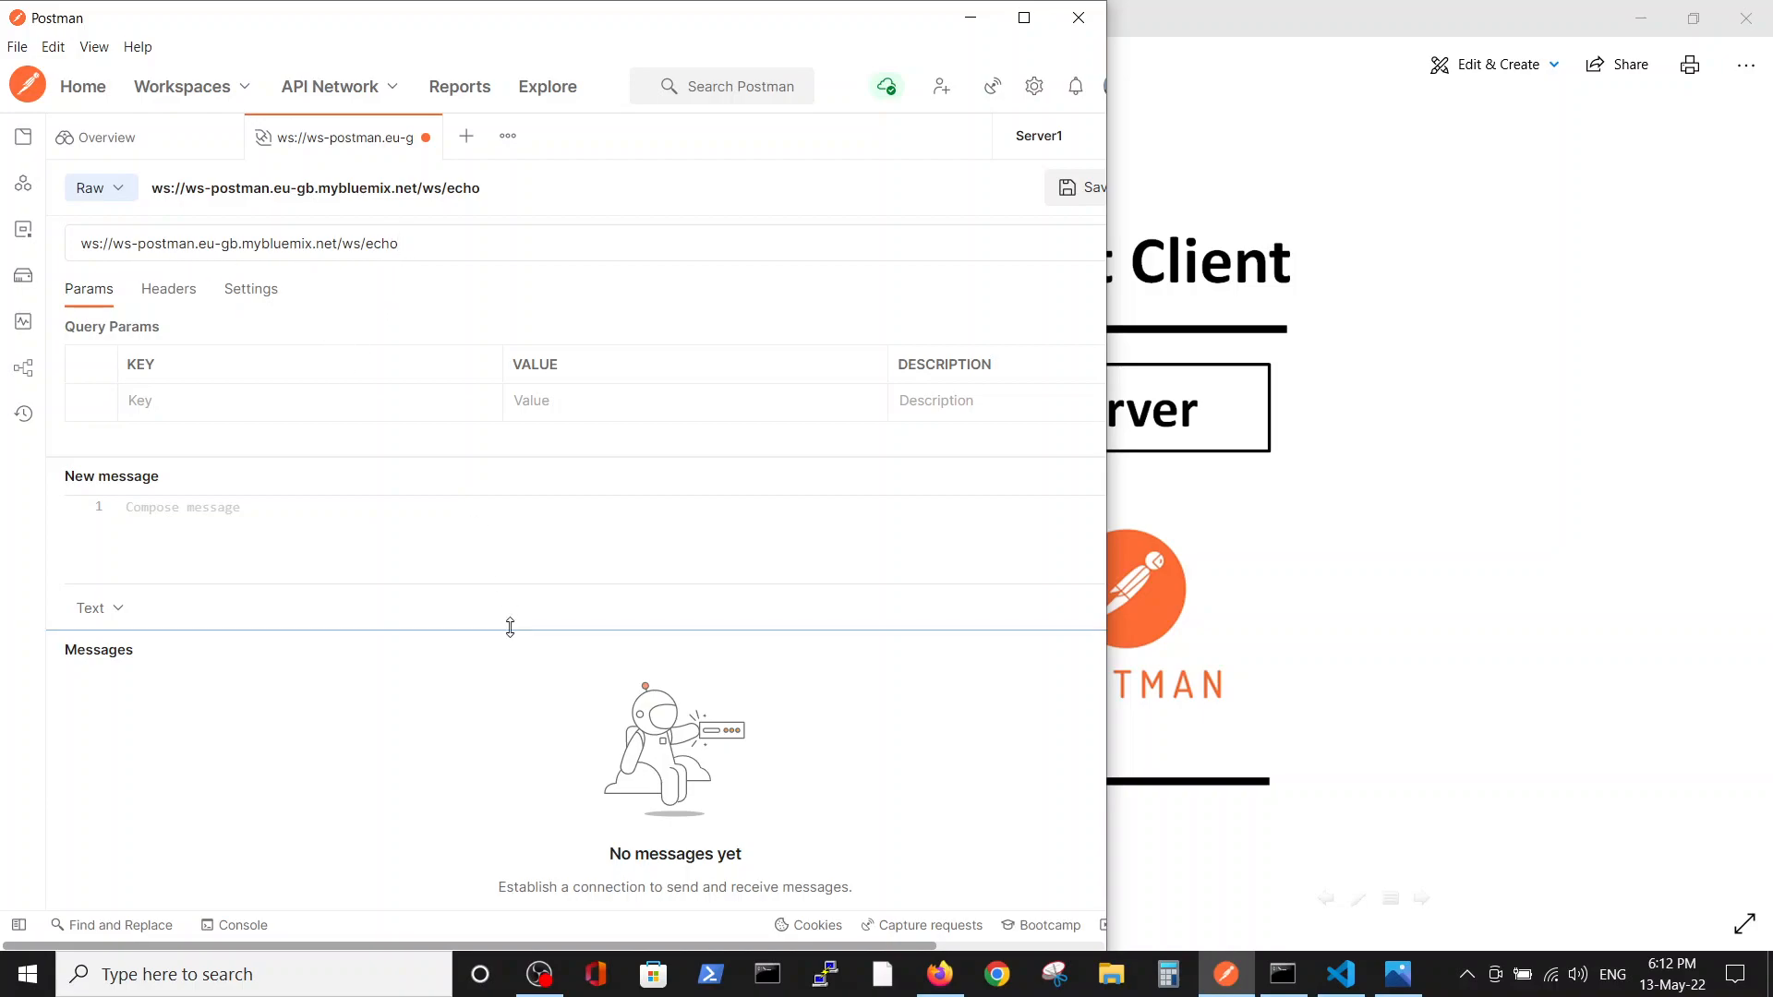
mouse_move(473, 608)
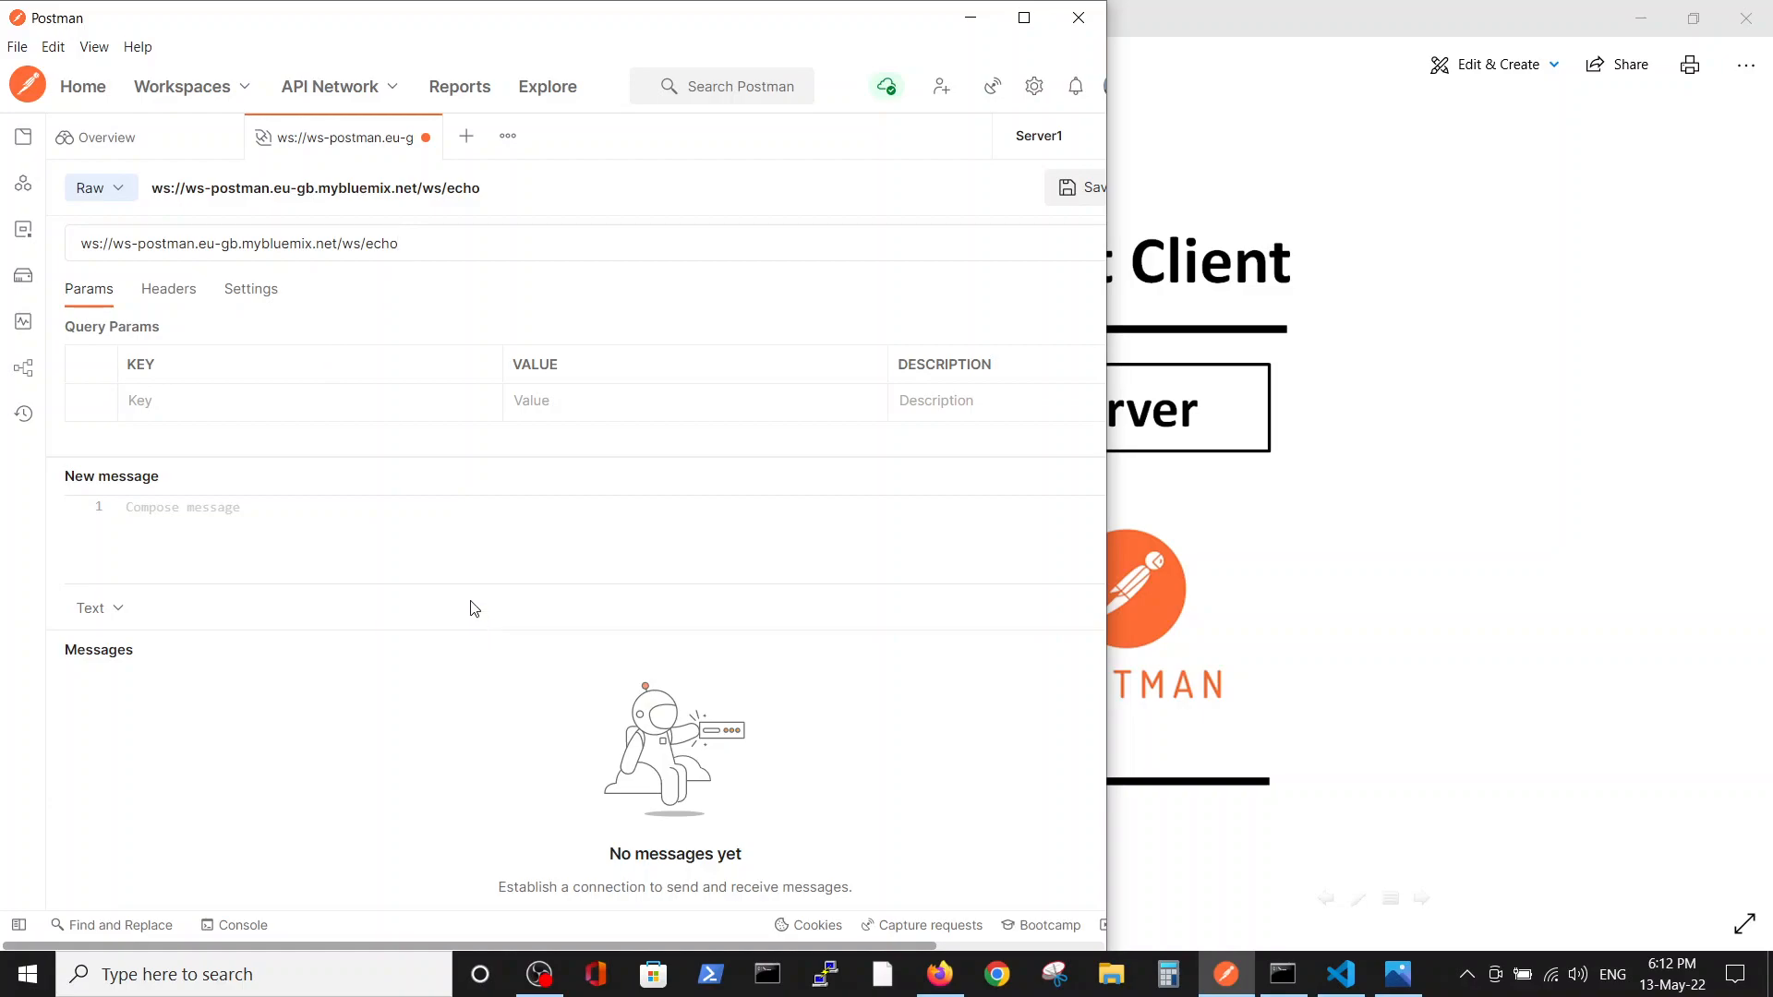
mouse_move(504, 351)
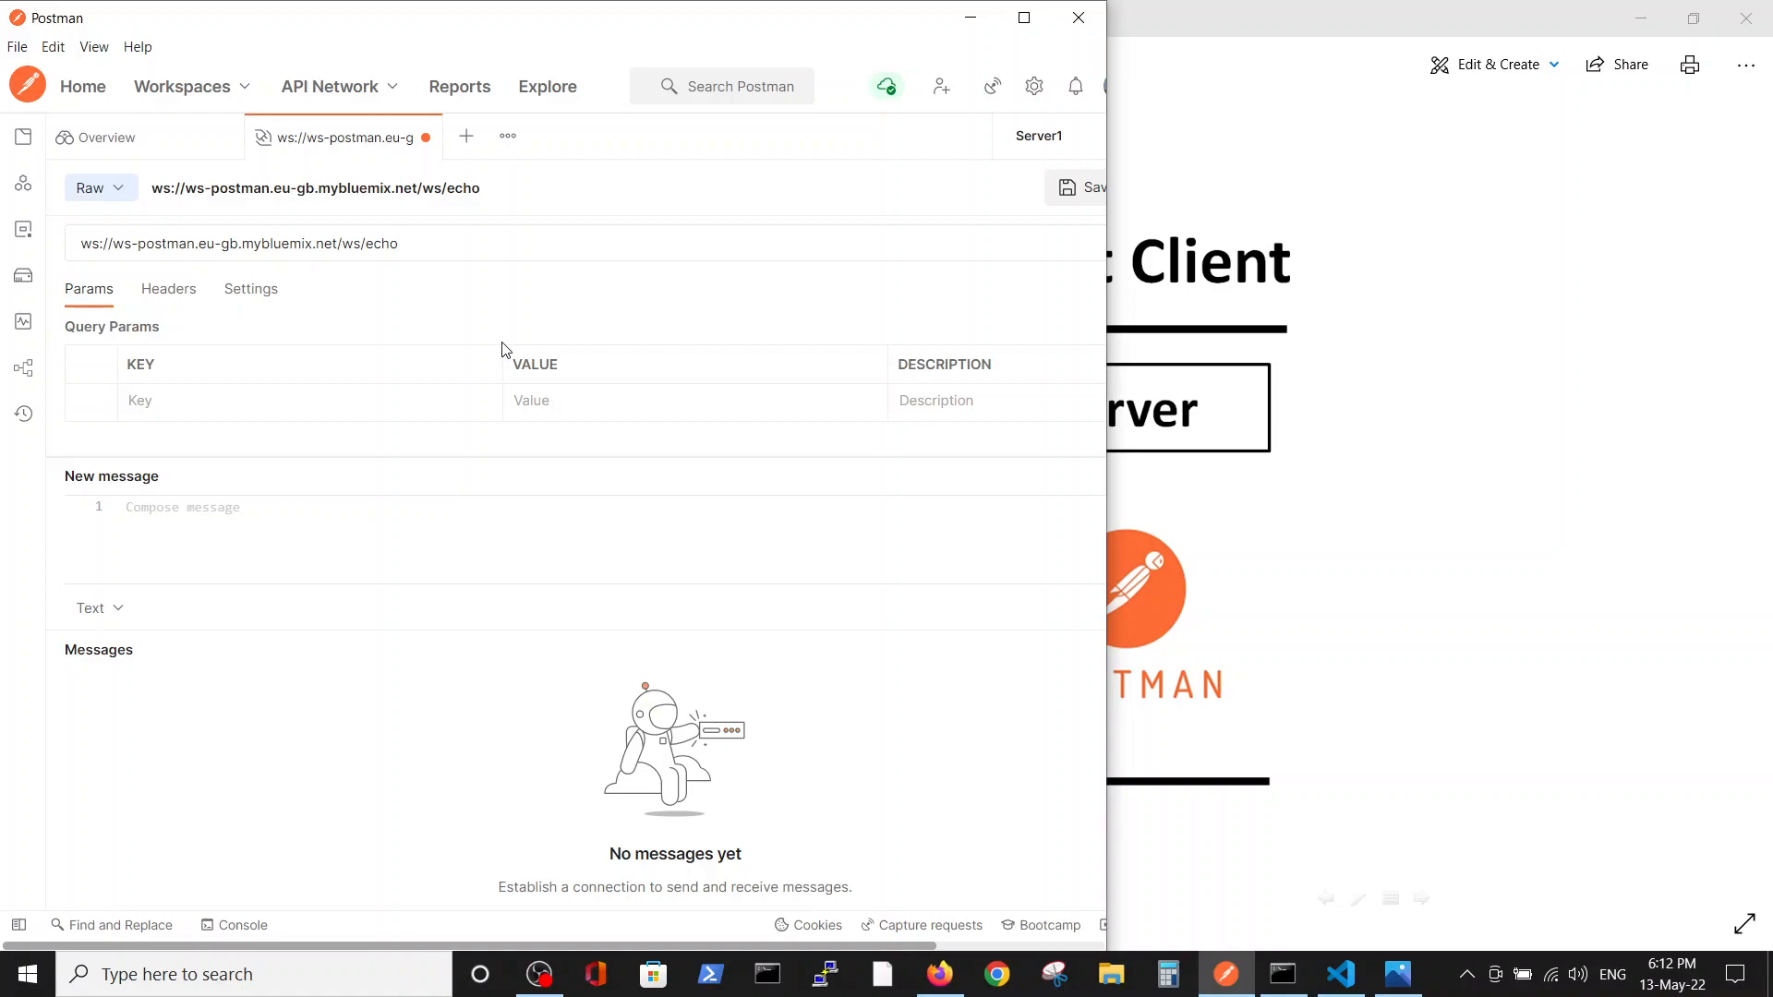
left_click(238, 243)
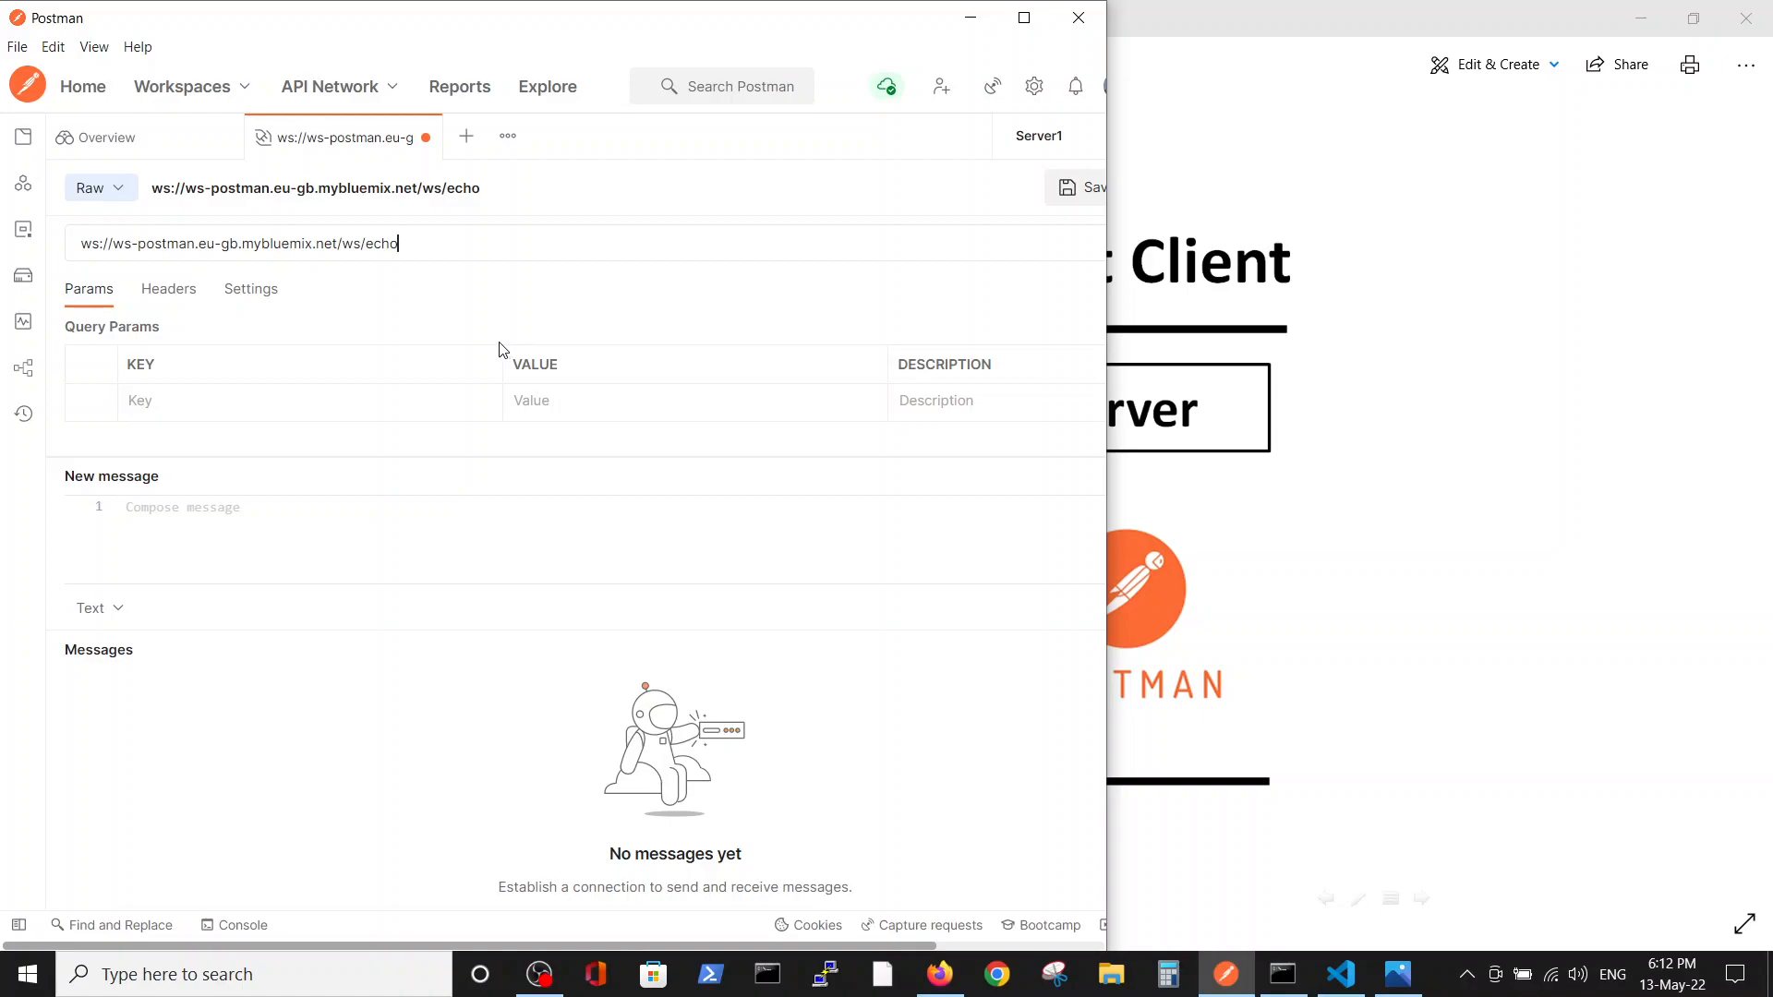
mouse_move(469, 330)
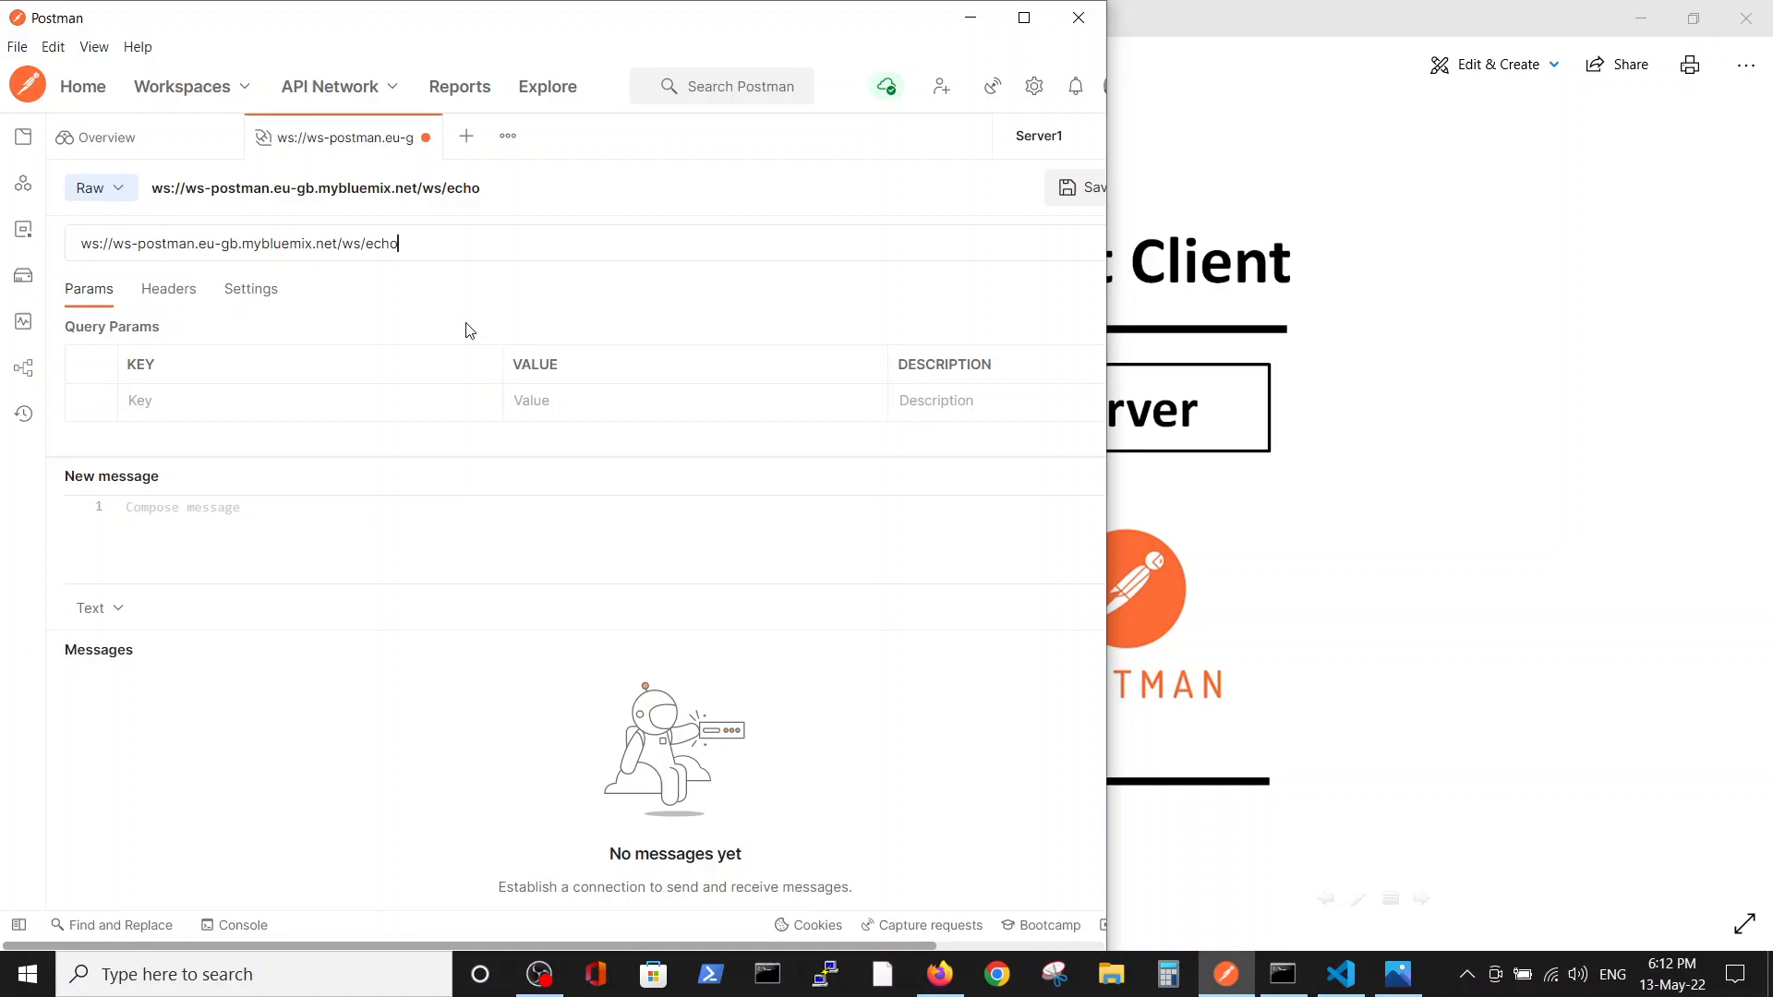
mouse_move(487, 504)
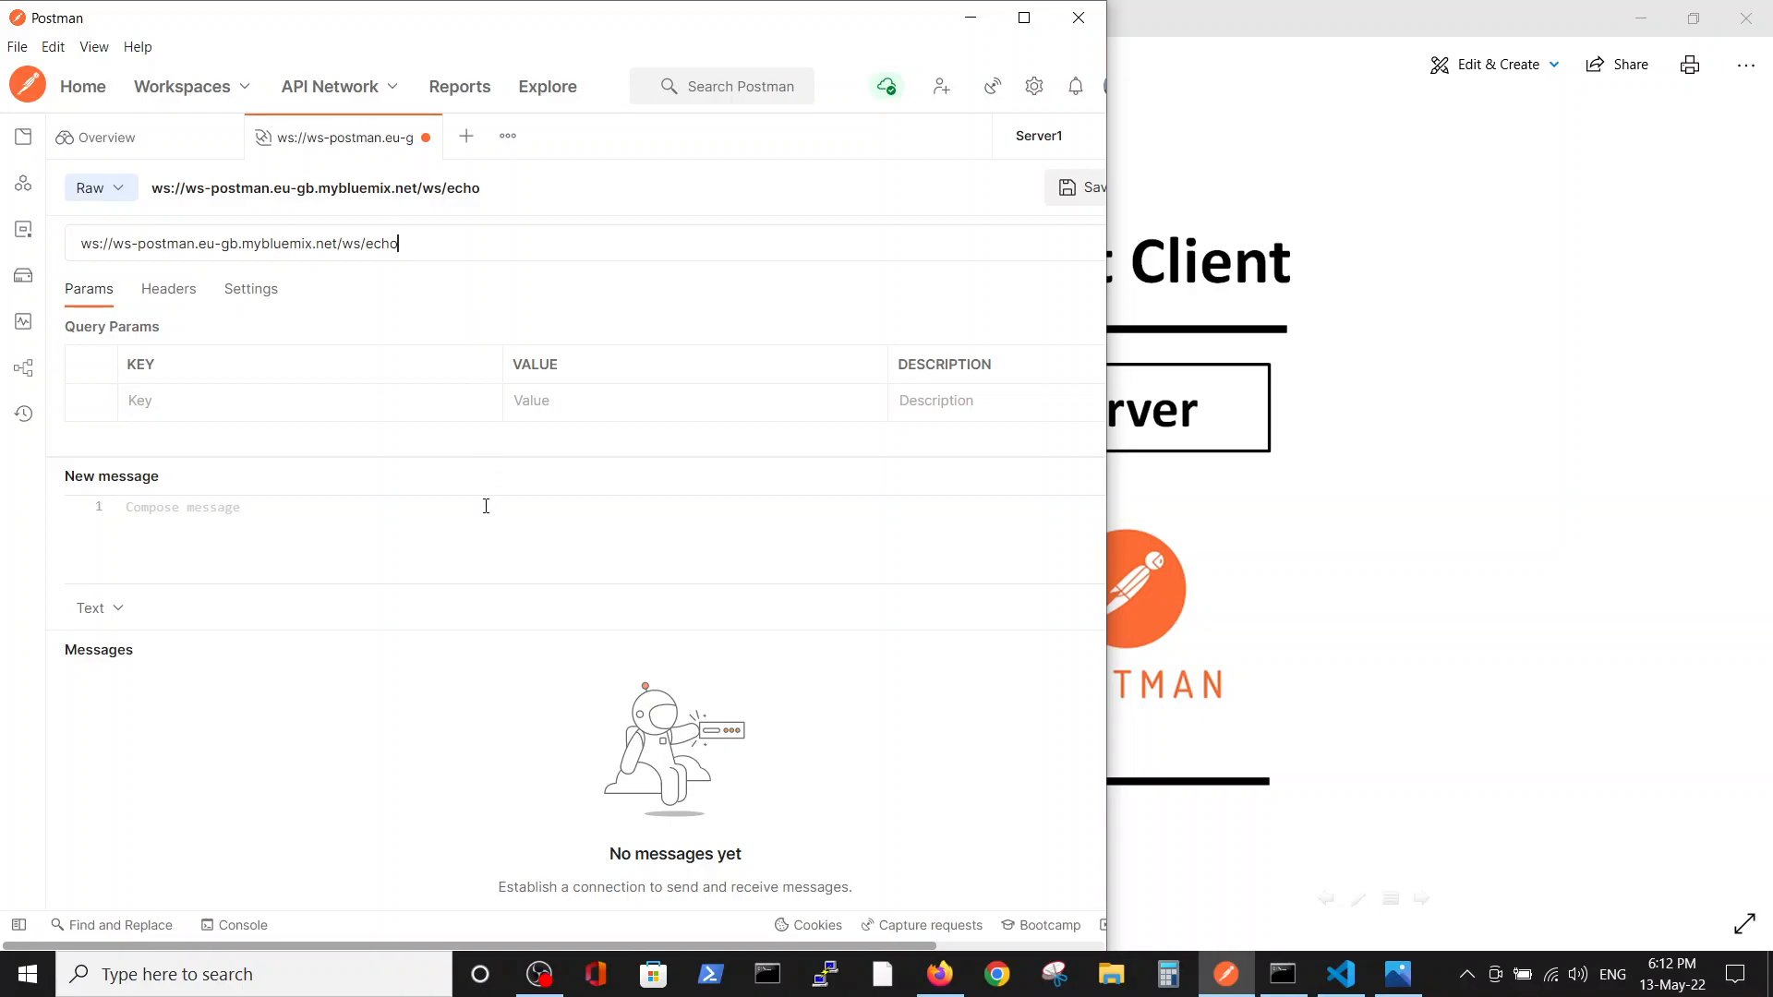
mouse_move(65, 261)
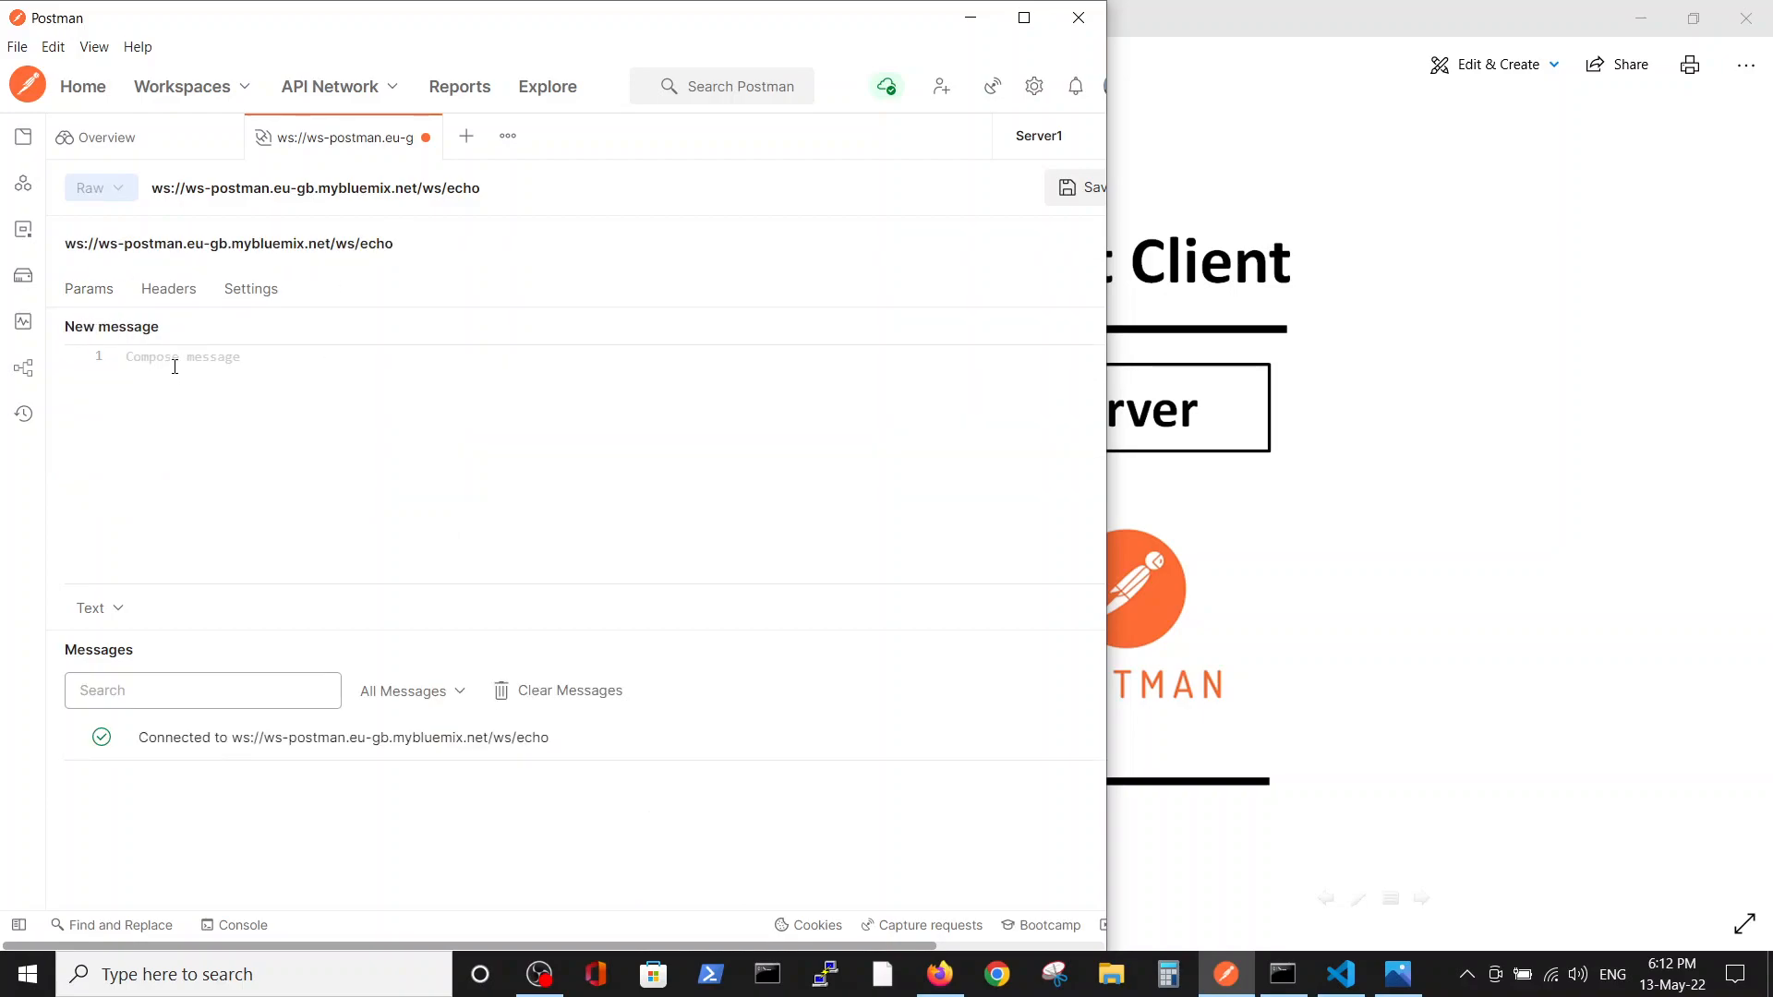
mouse_move(263, 397)
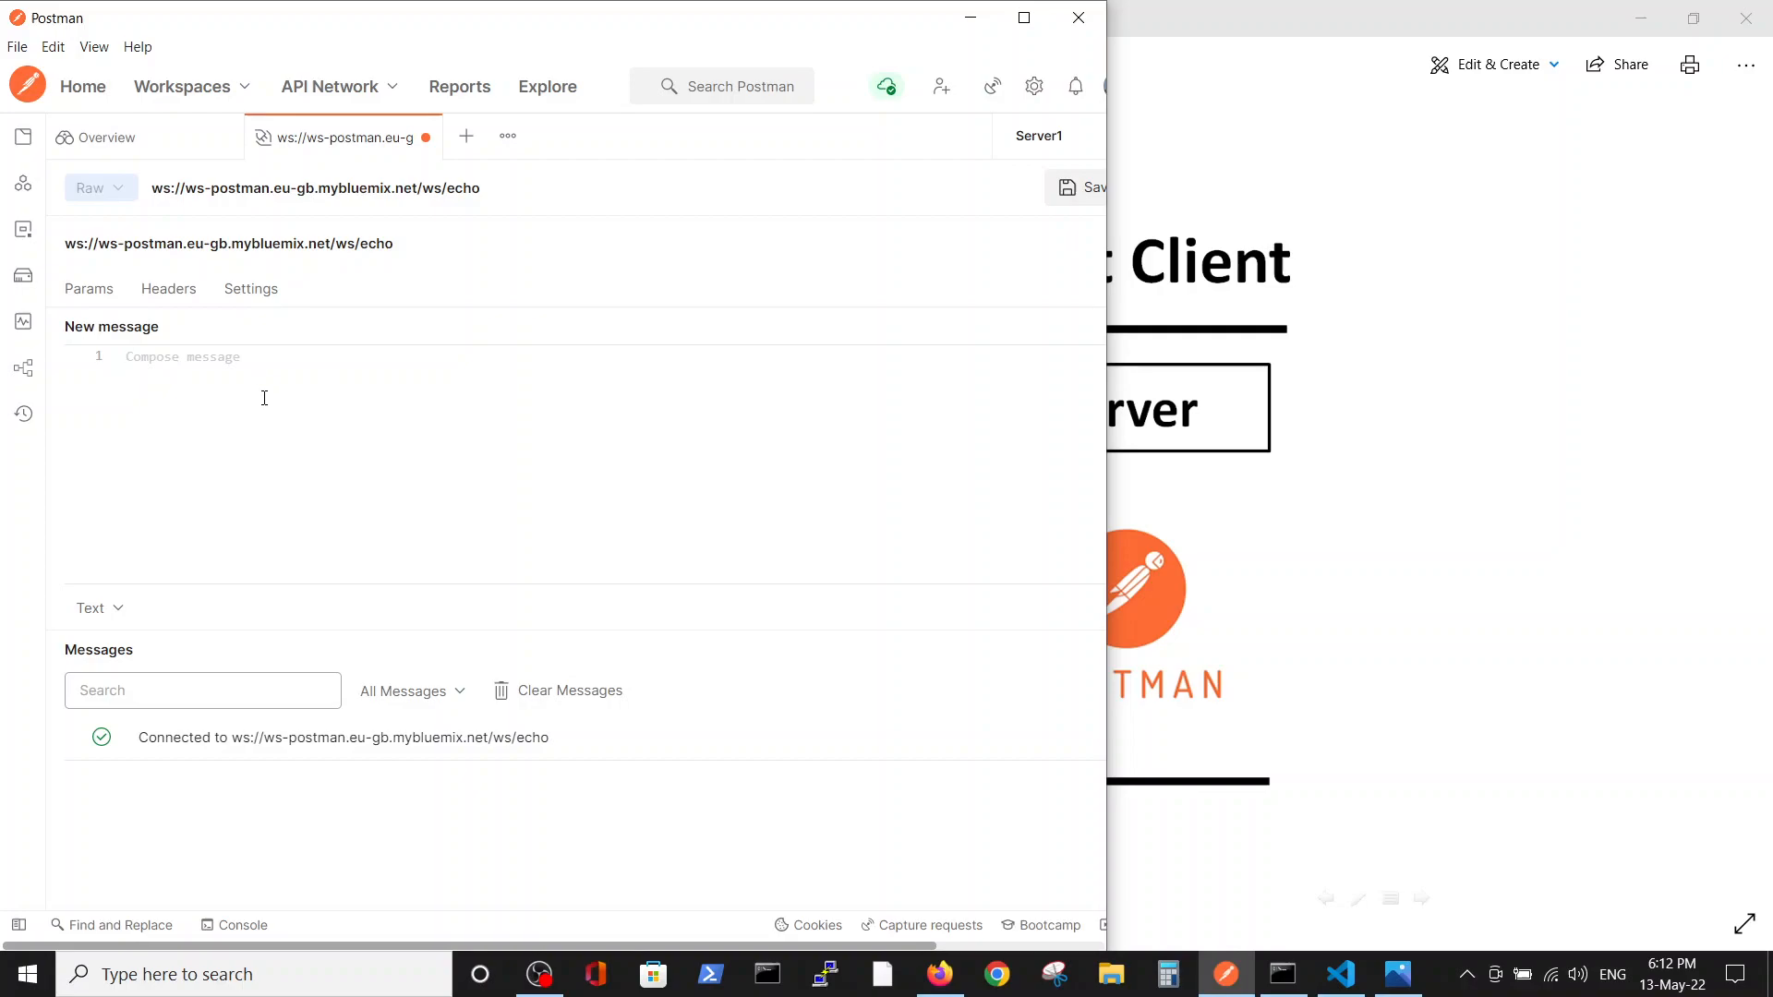
Send messages '1' and 'a' to the echo server and see them echoed back
type("1")
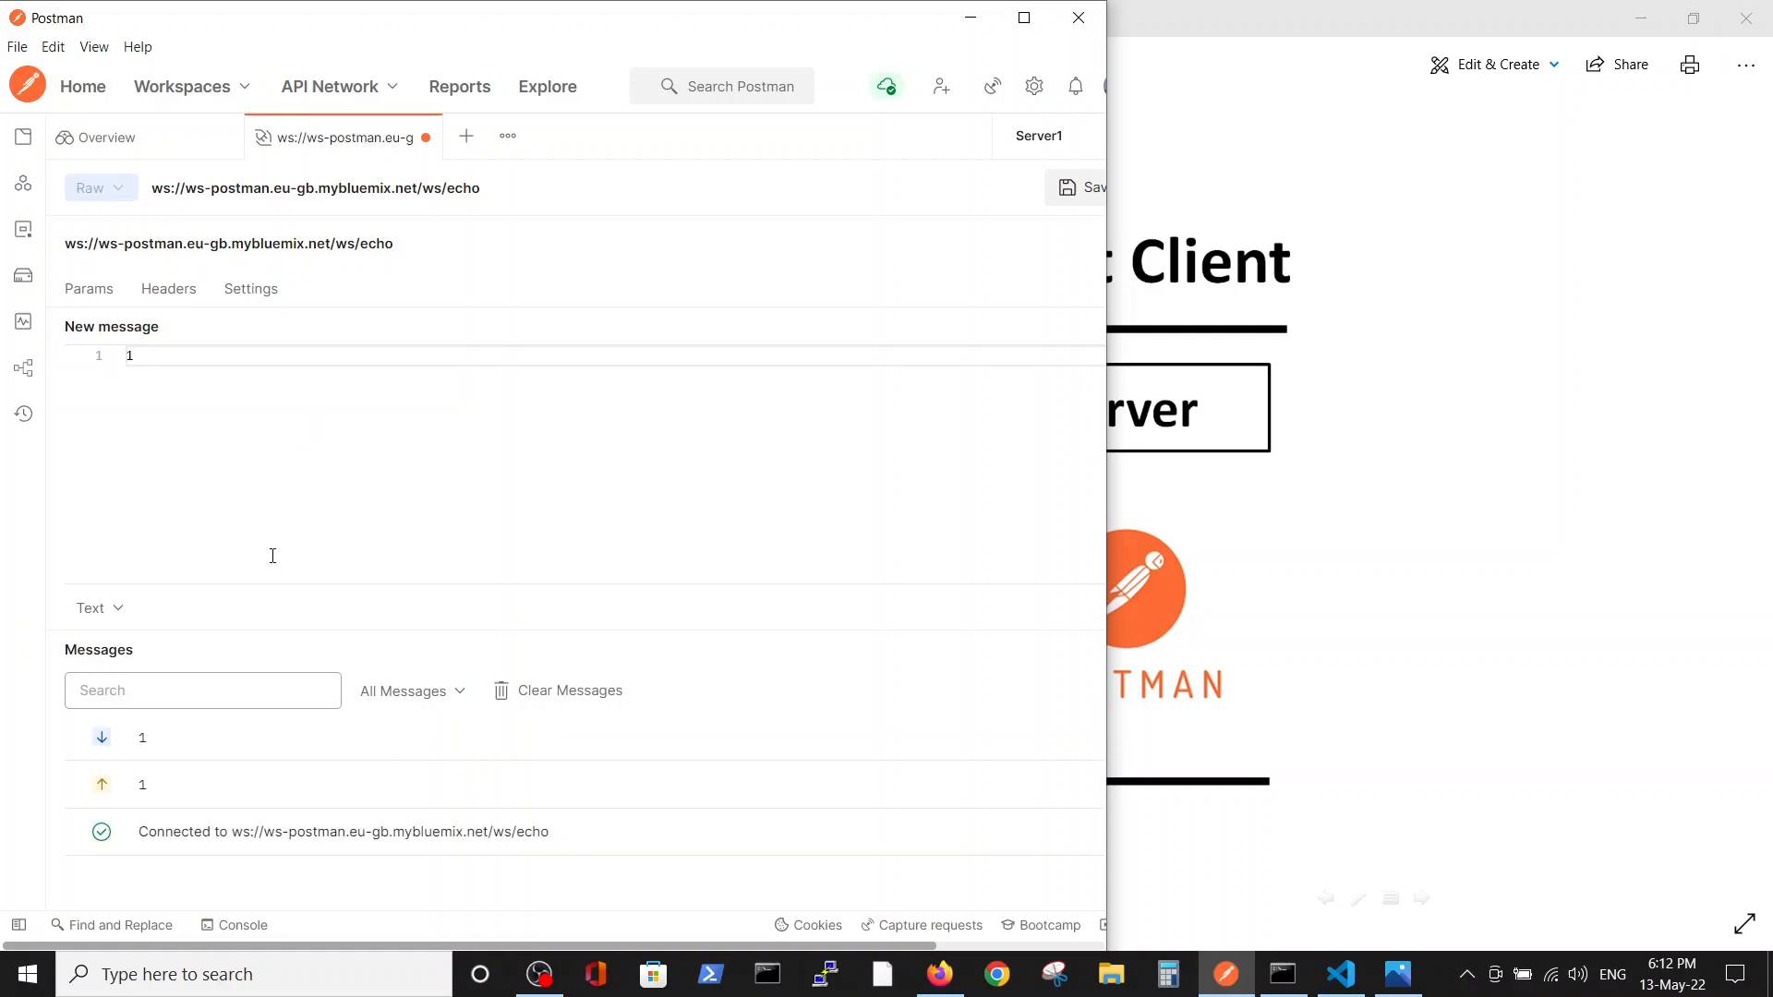
mouse_move(883, 685)
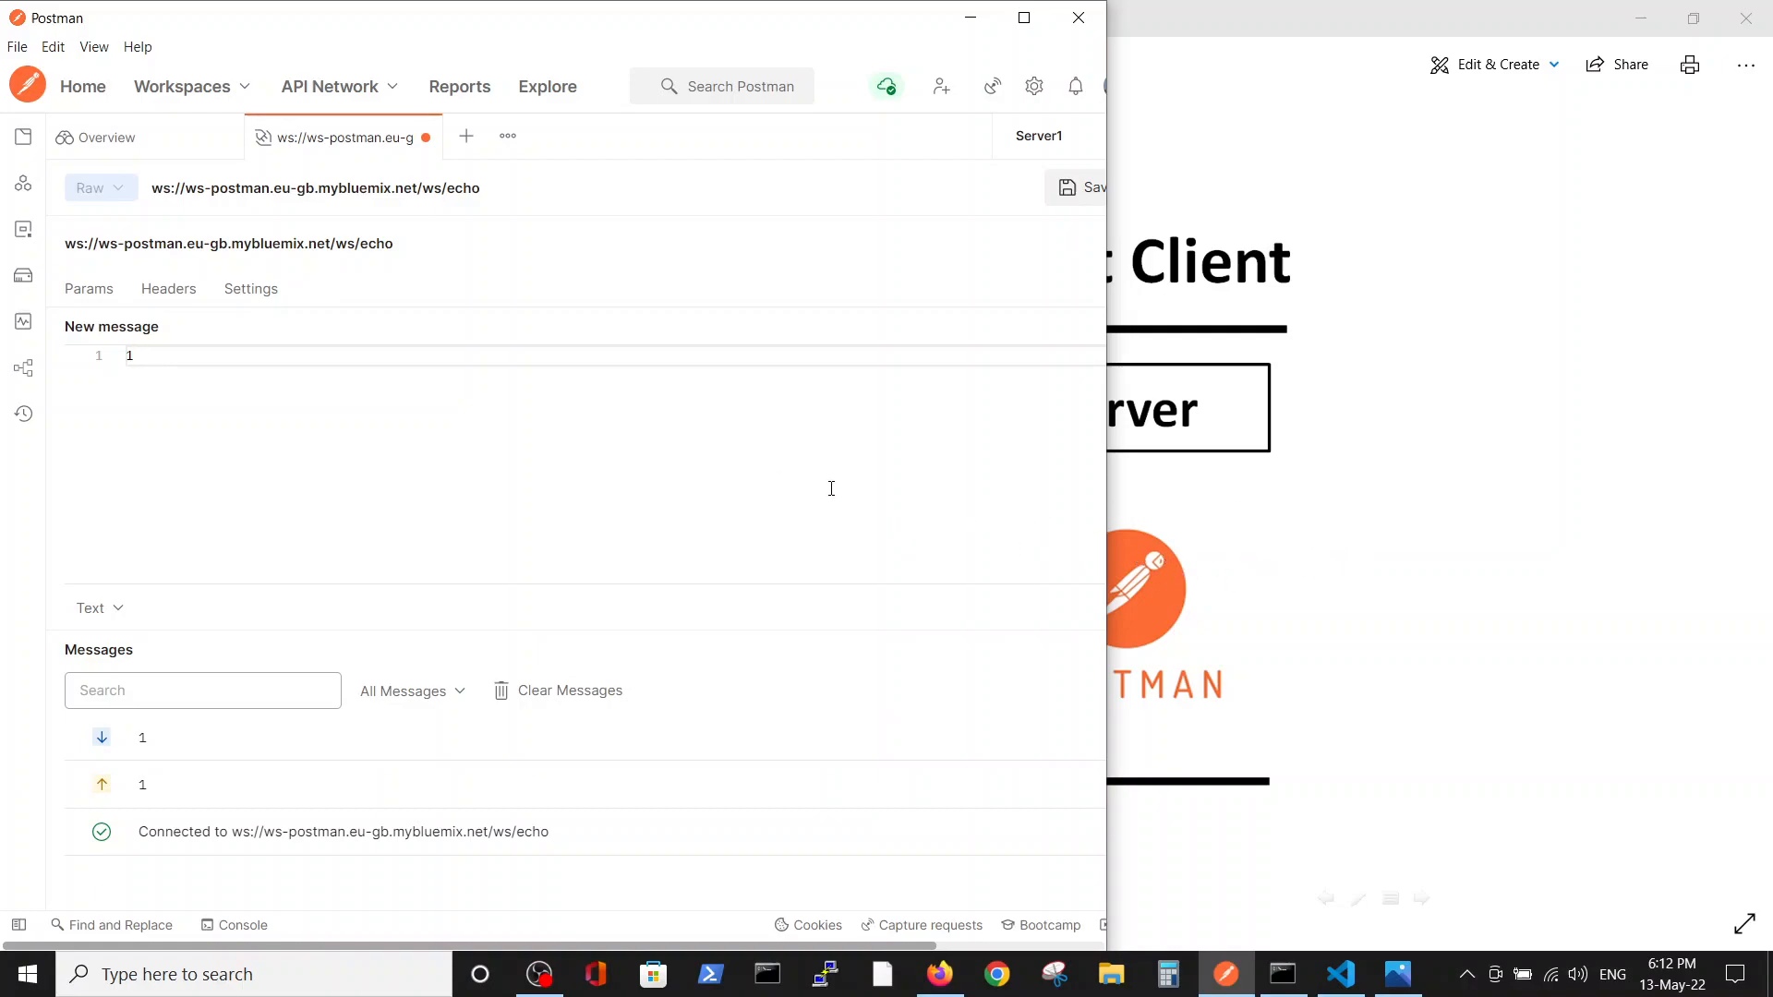
mouse_move(757, 485)
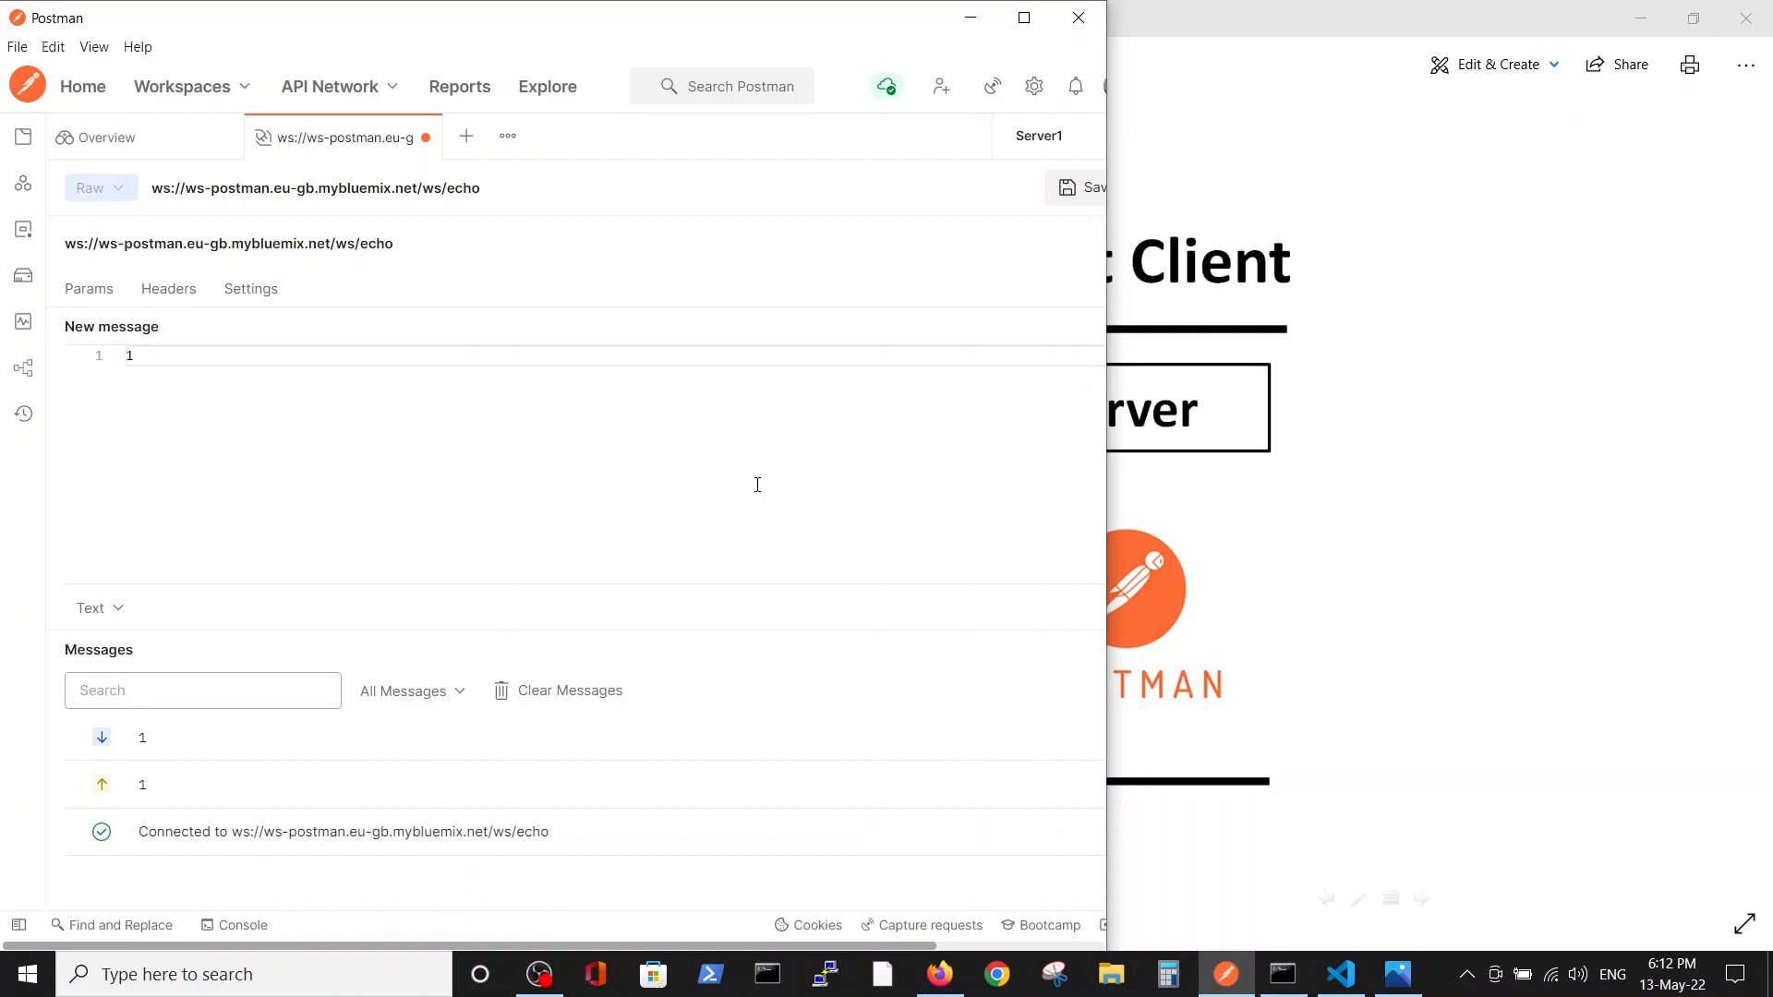
mouse_move(1184, 569)
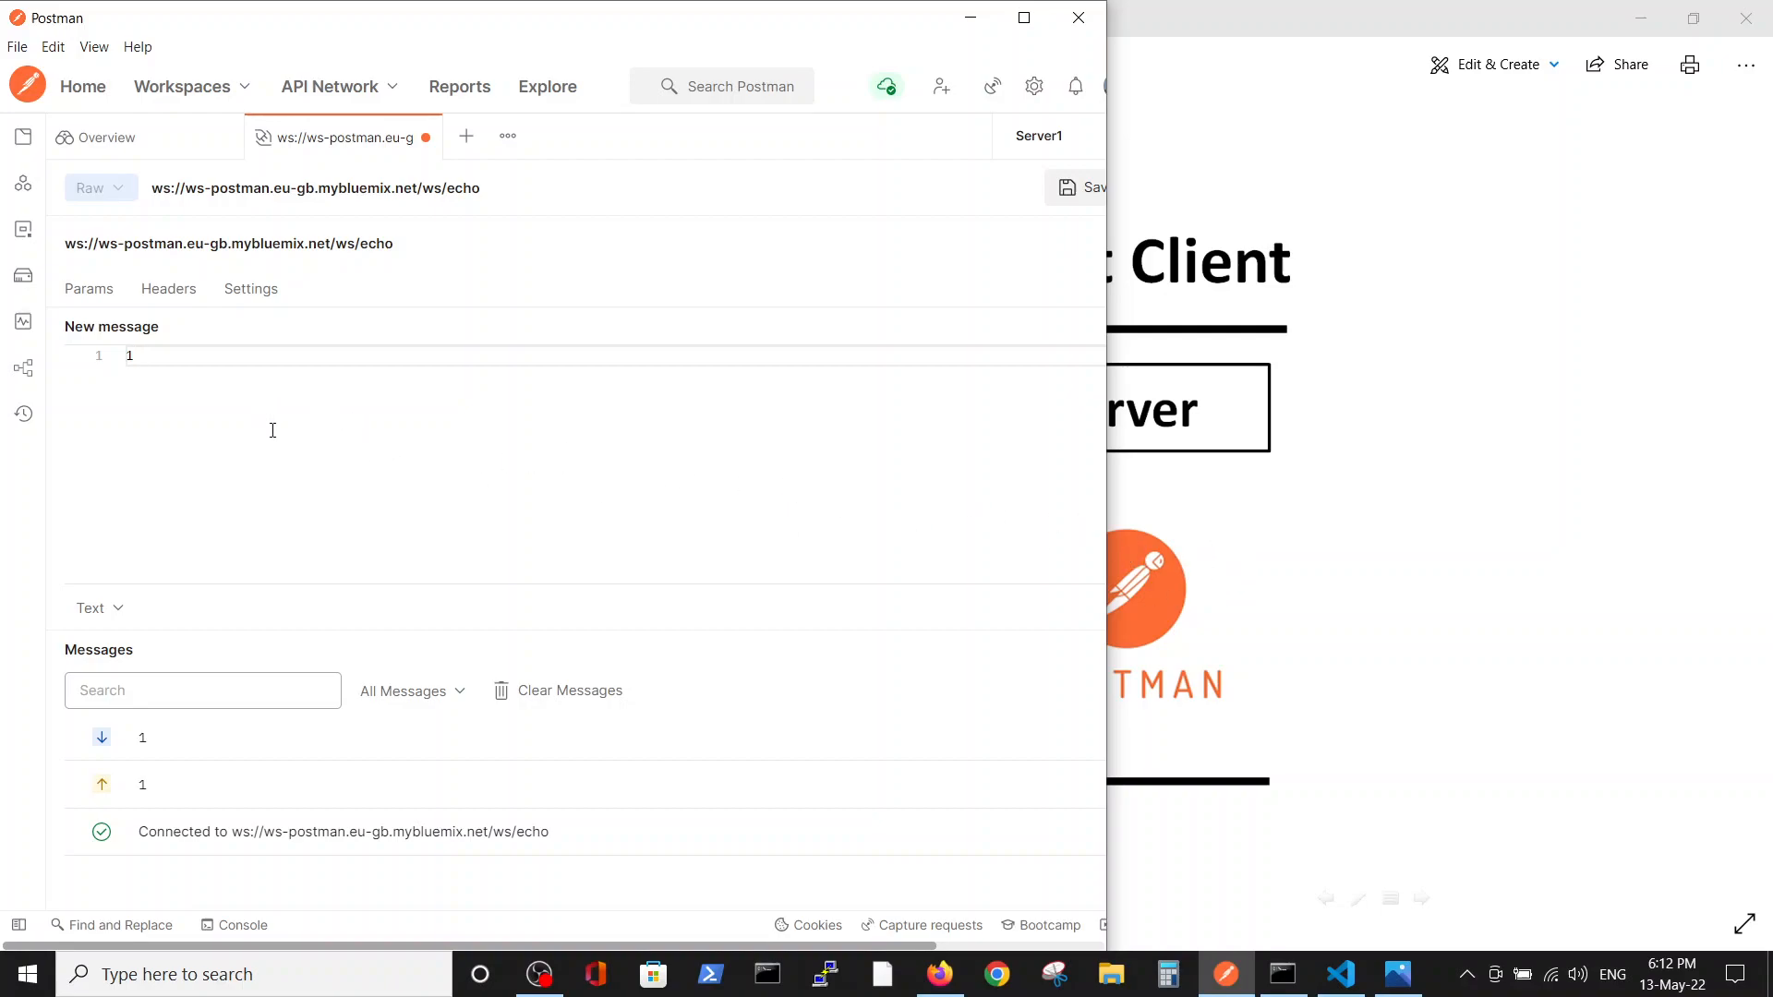
mouse_move(142, 736)
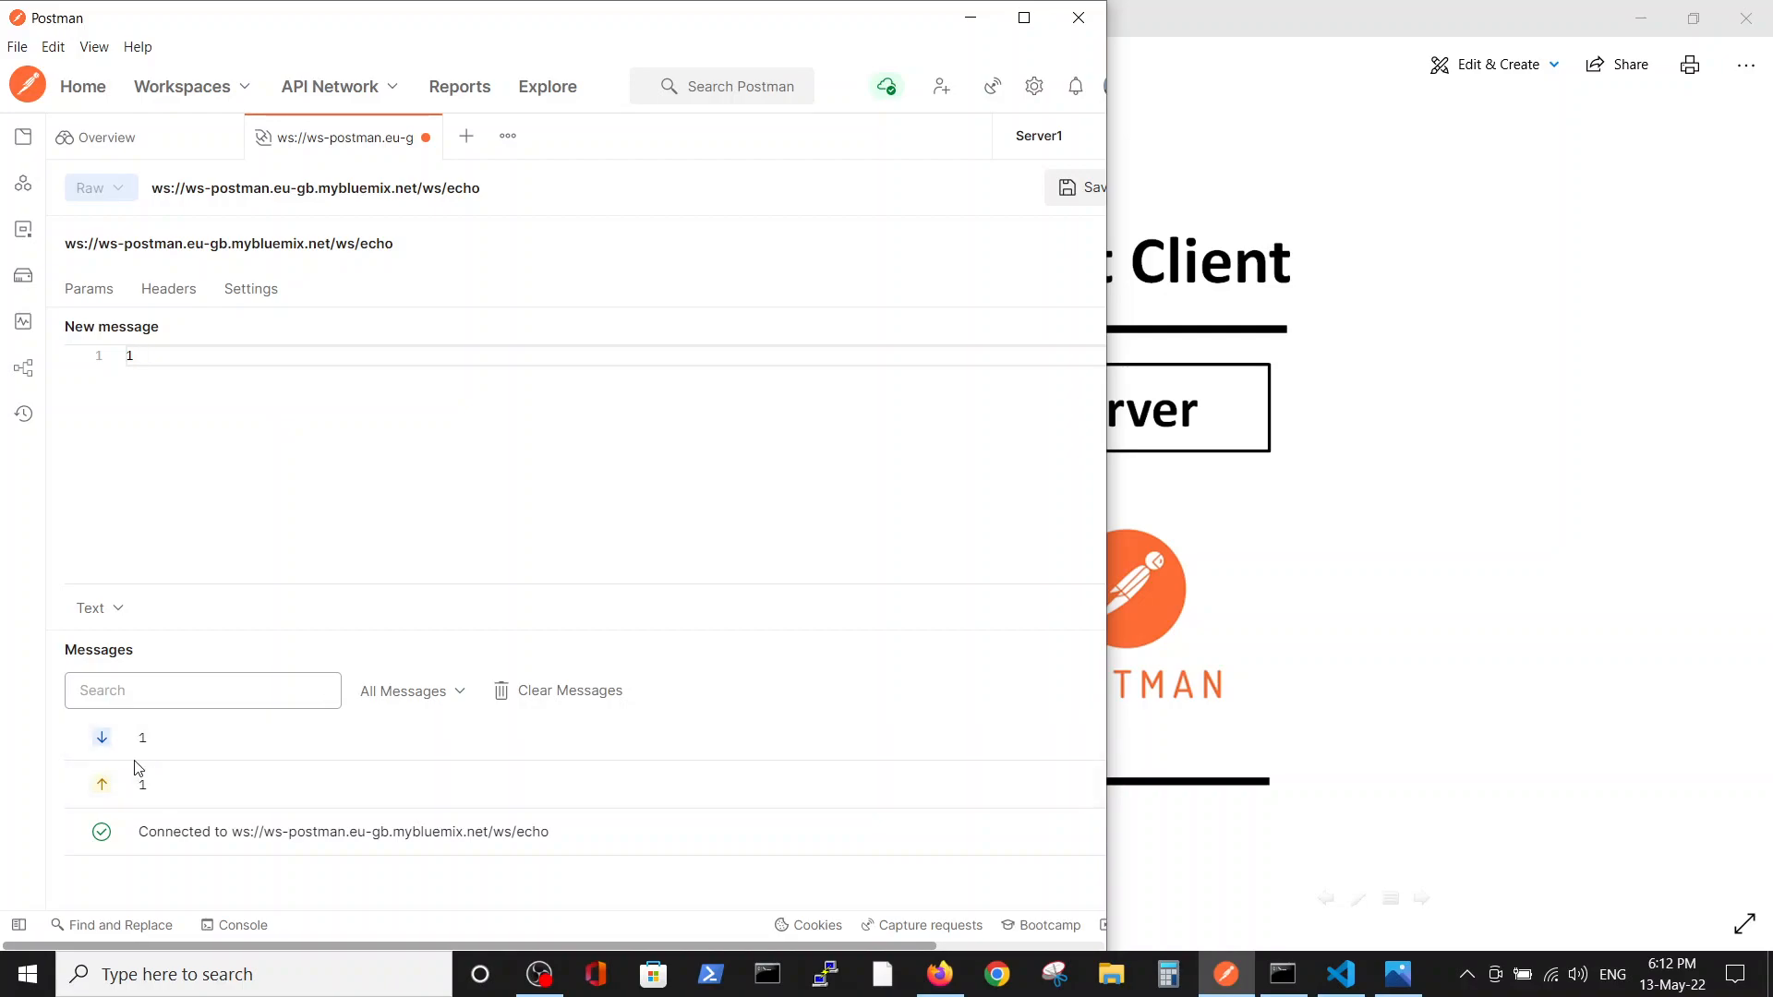
mouse_move(138, 799)
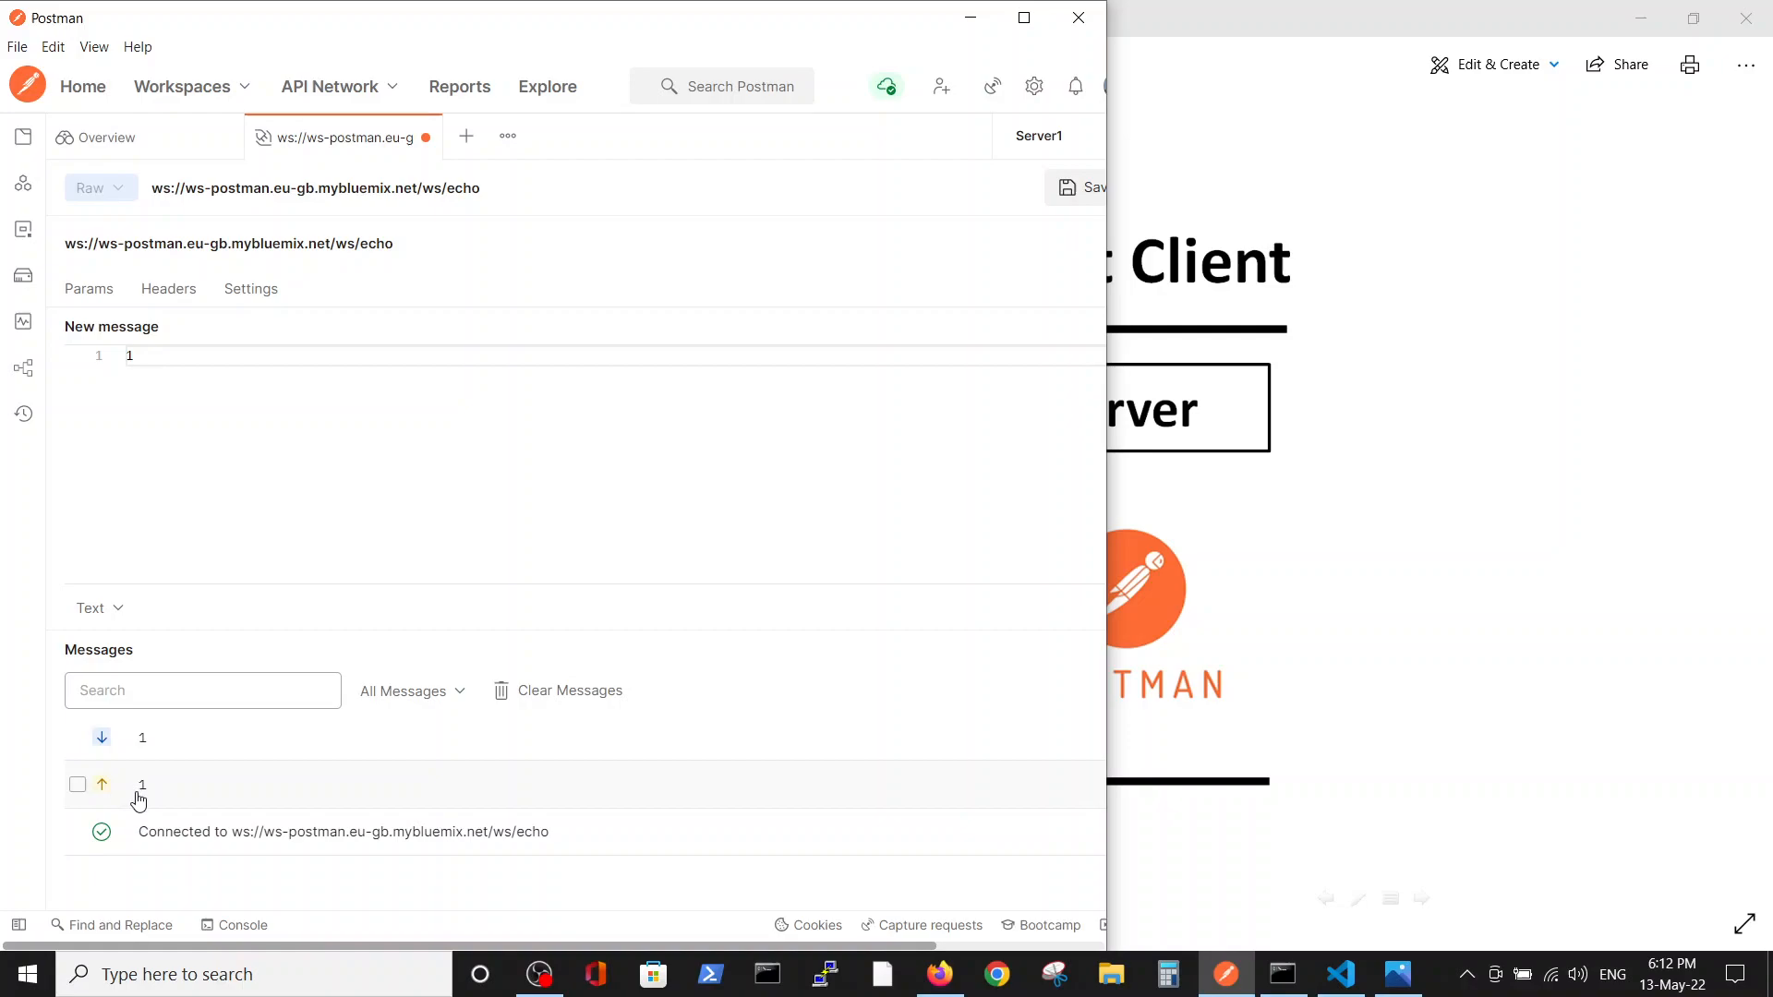
mouse_move(294, 608)
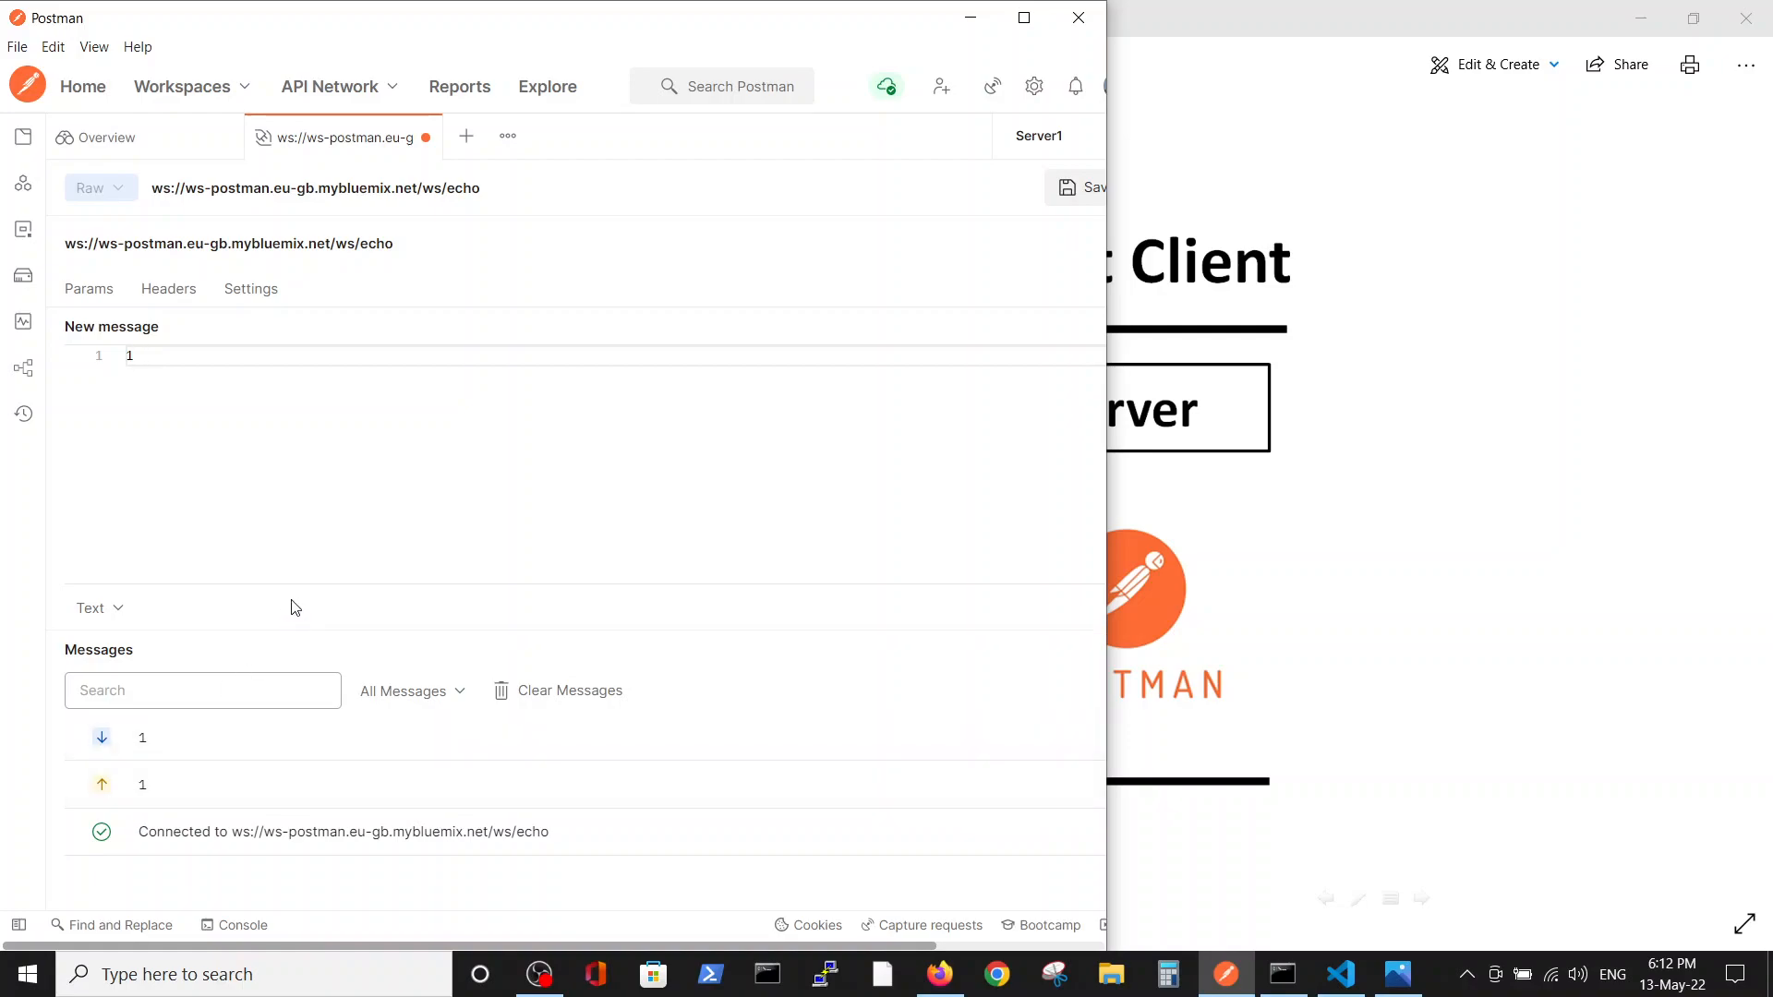
type("a")
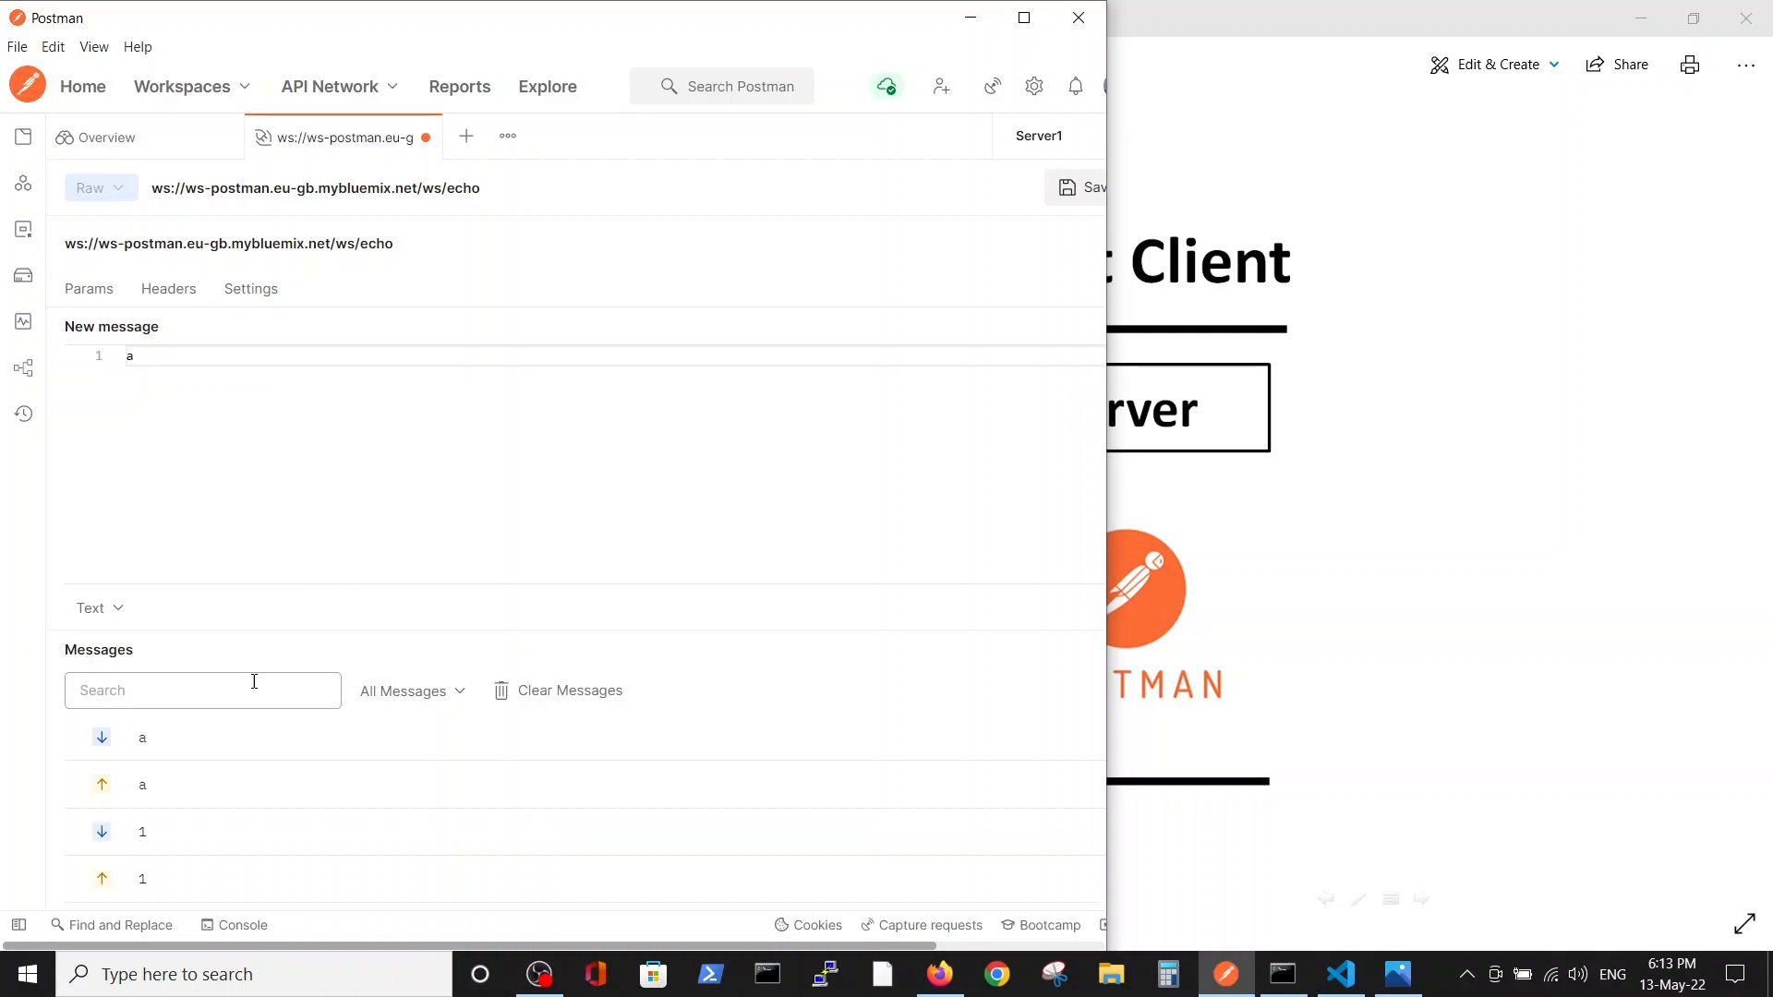
mouse_move(180, 796)
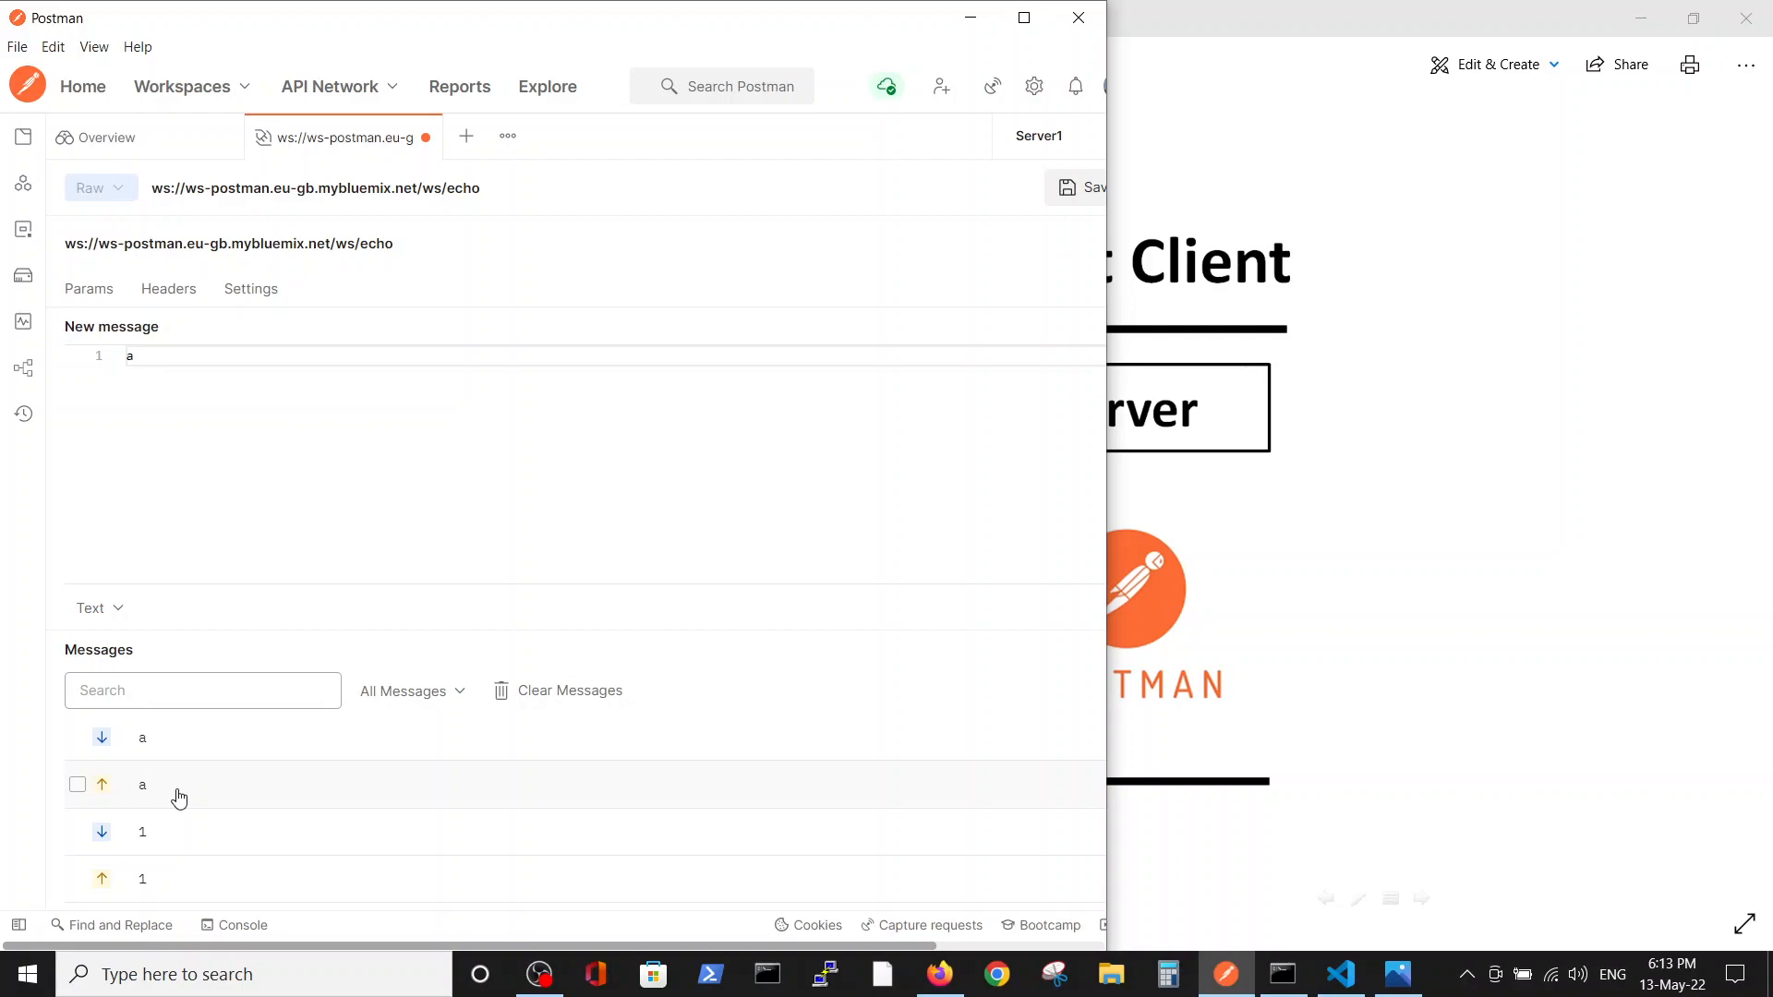
mouse_move(336, 171)
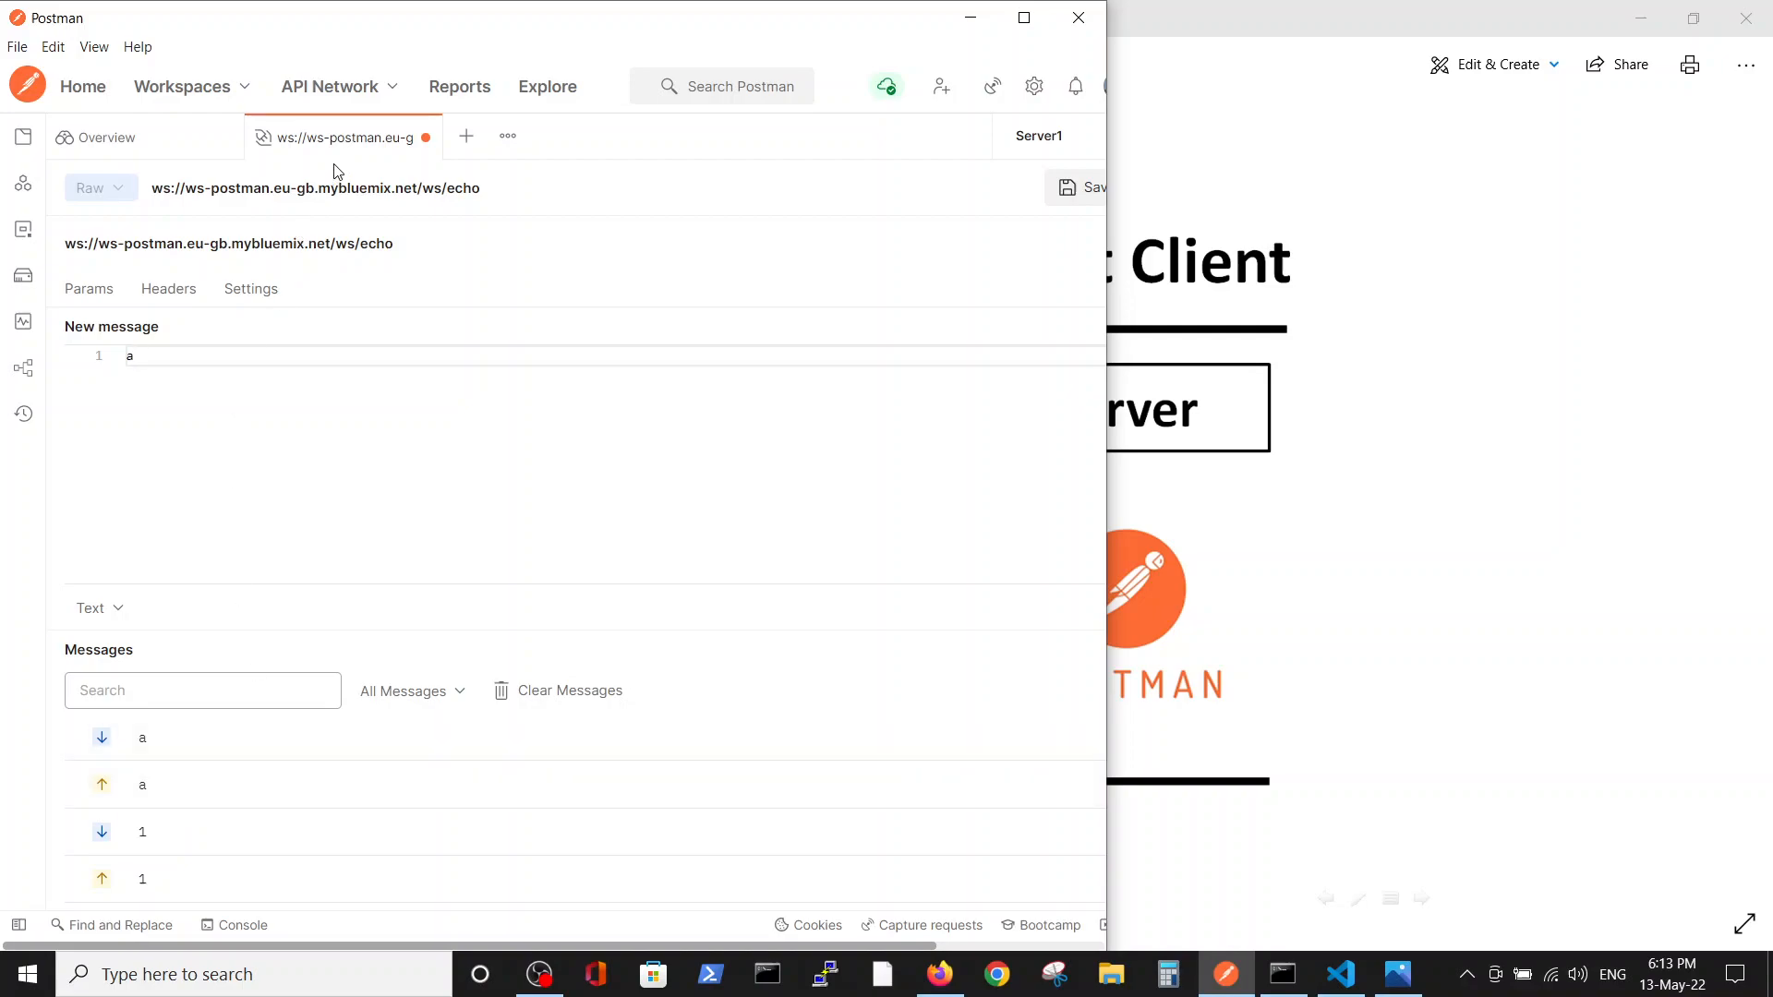
mouse_move(373, 200)
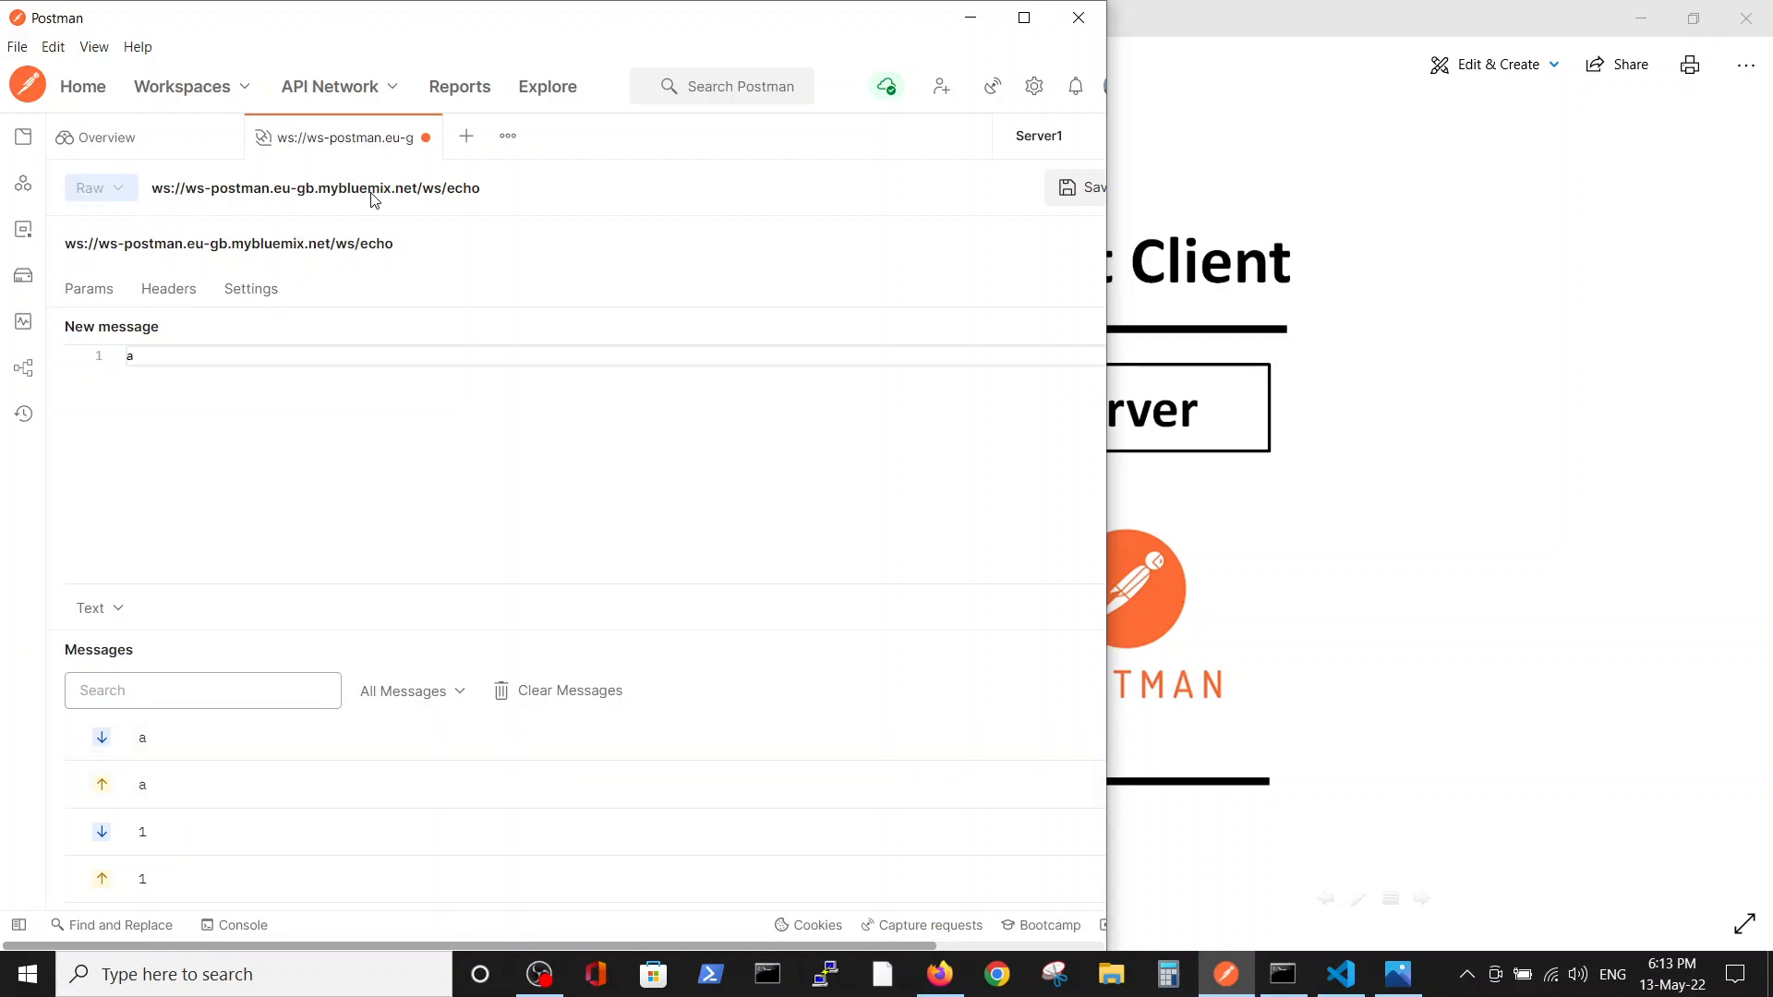
mouse_move(437, 215)
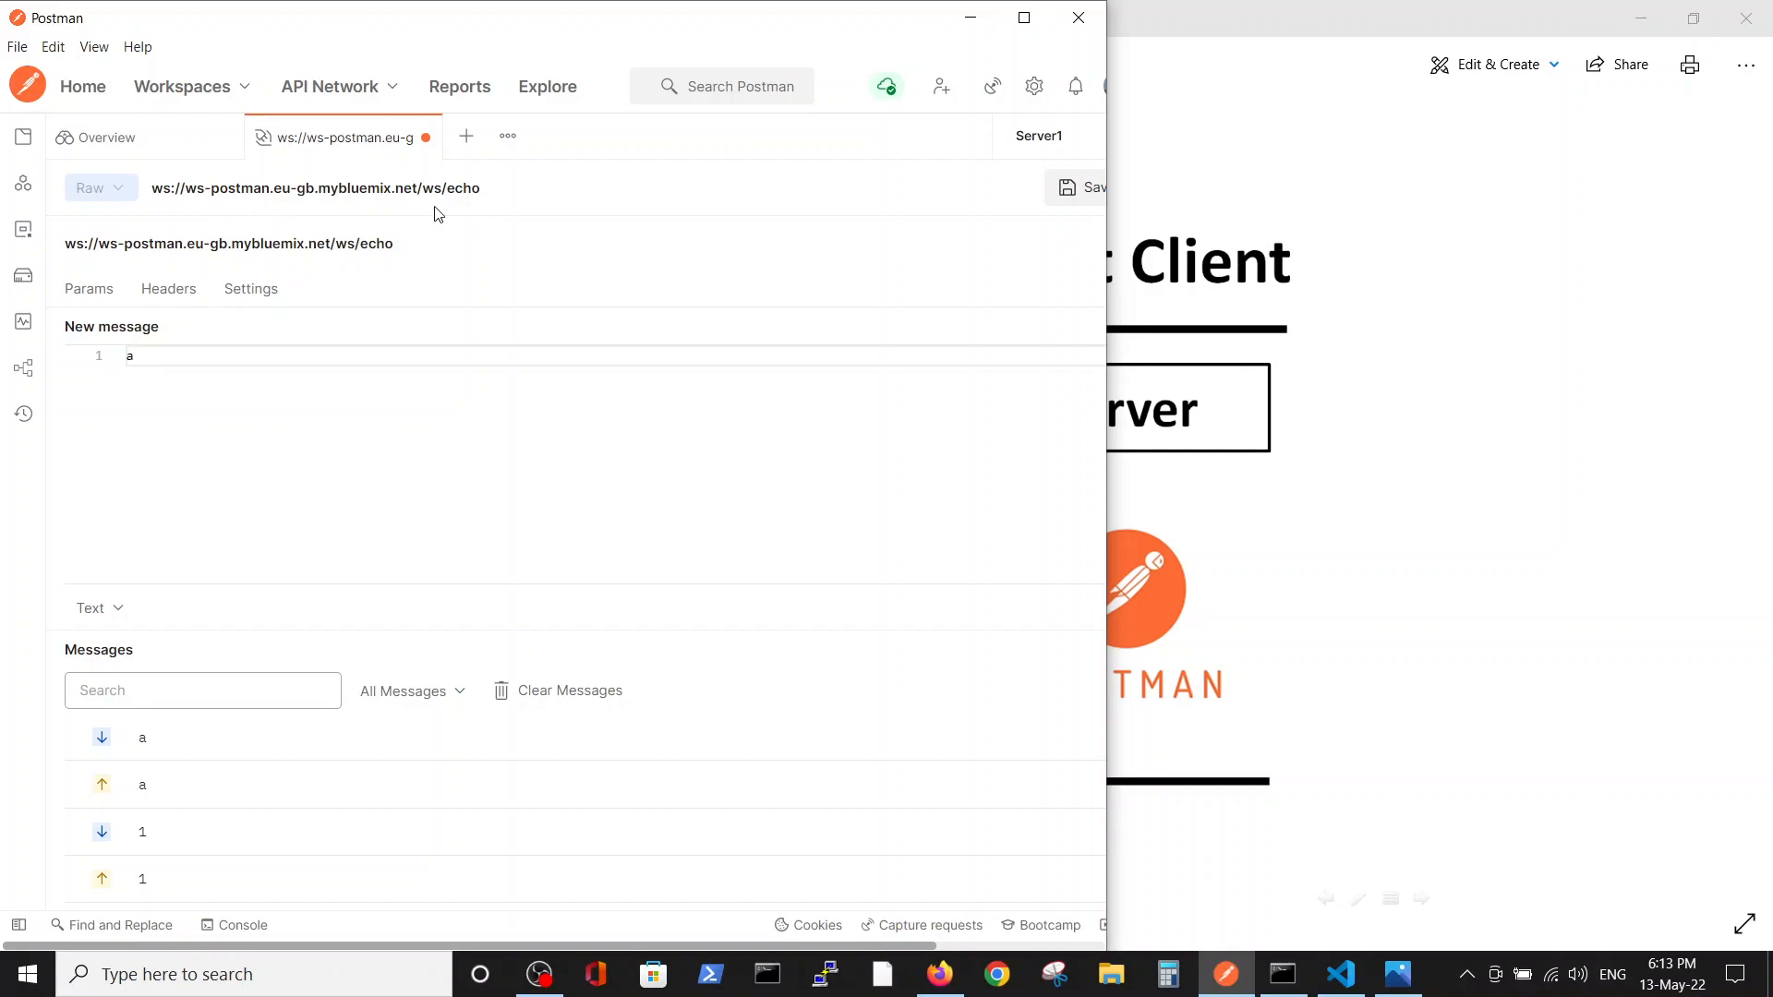
mouse_move(600, 293)
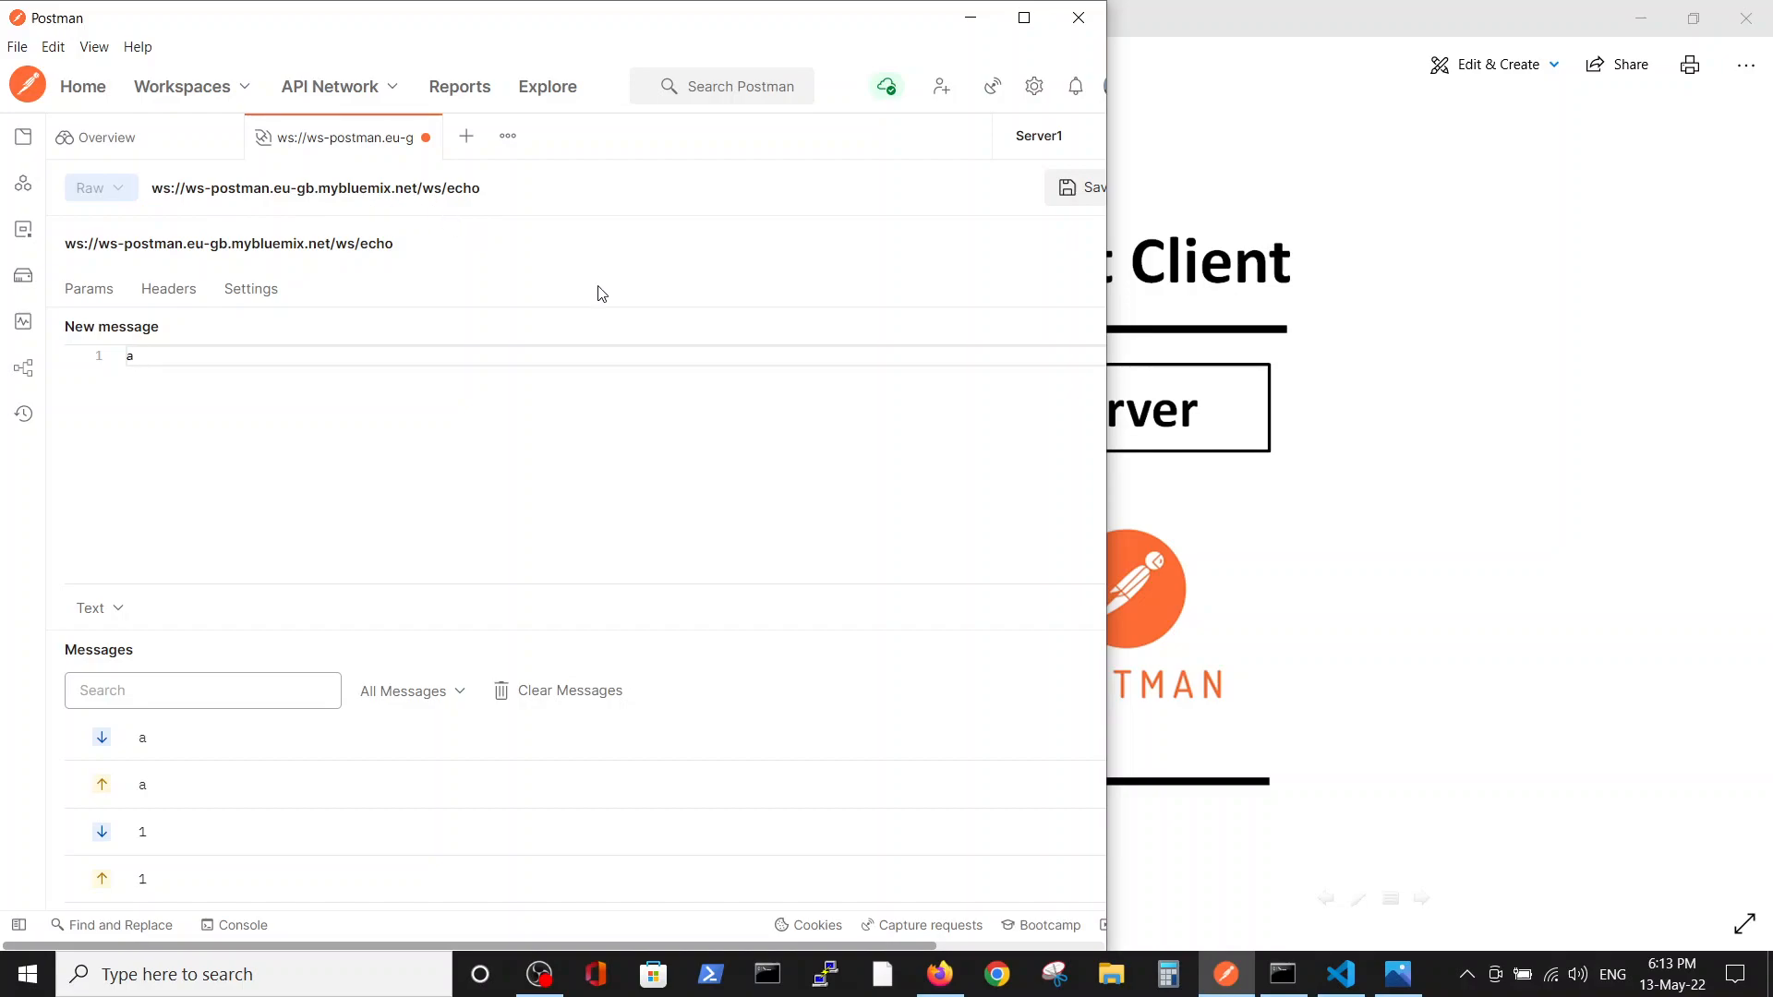